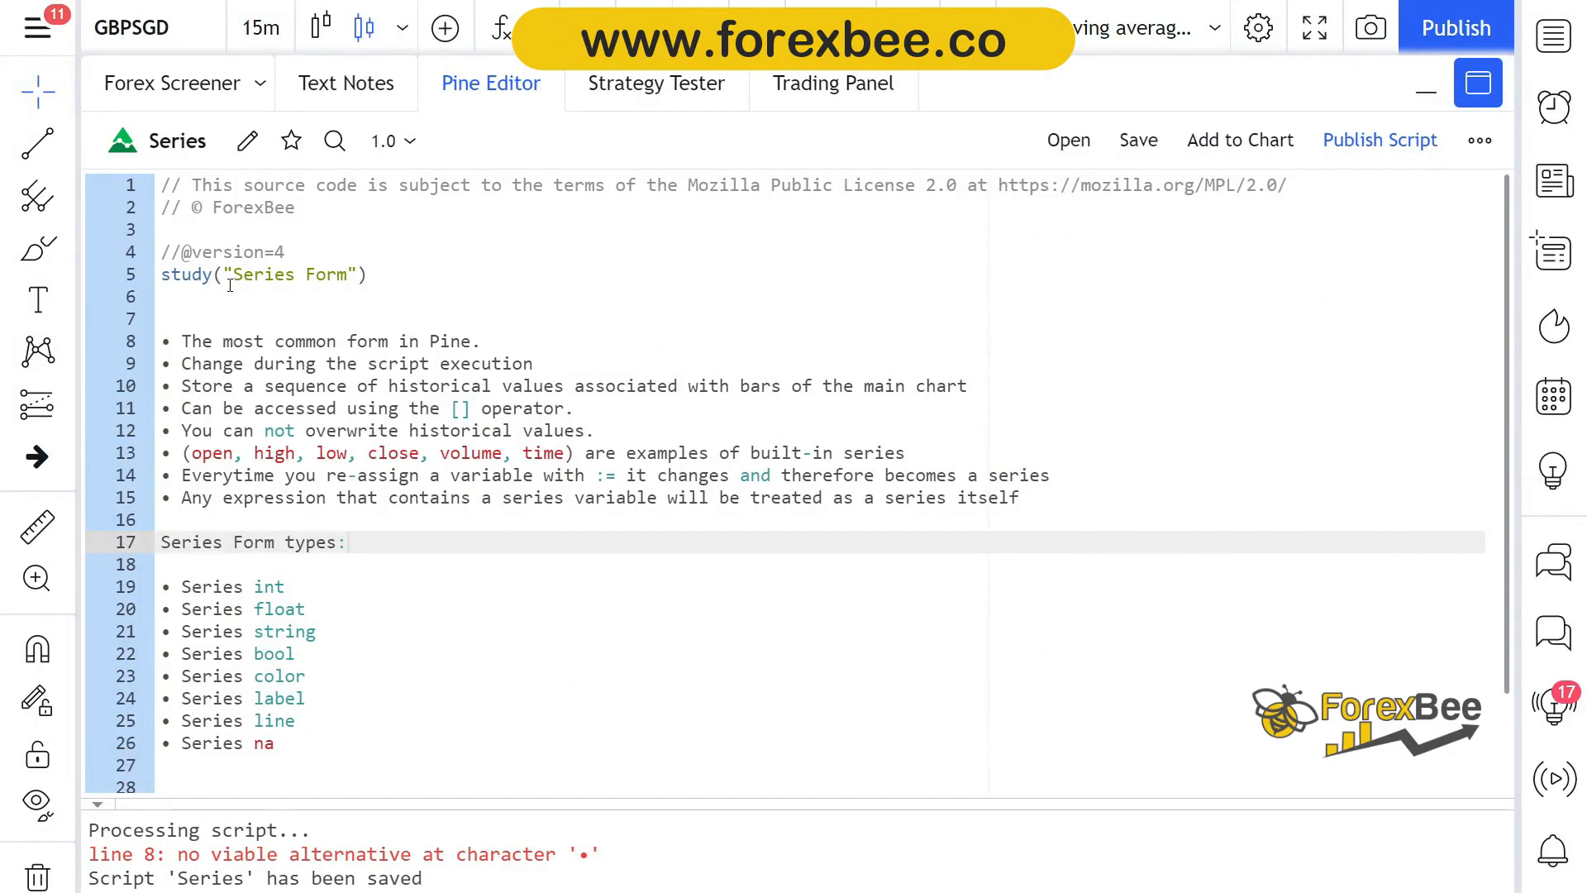
Step: Edit earlier lines of the Series Form script, entering two 0 values
{"action": "left_click", "coordinate": [337, 275]}
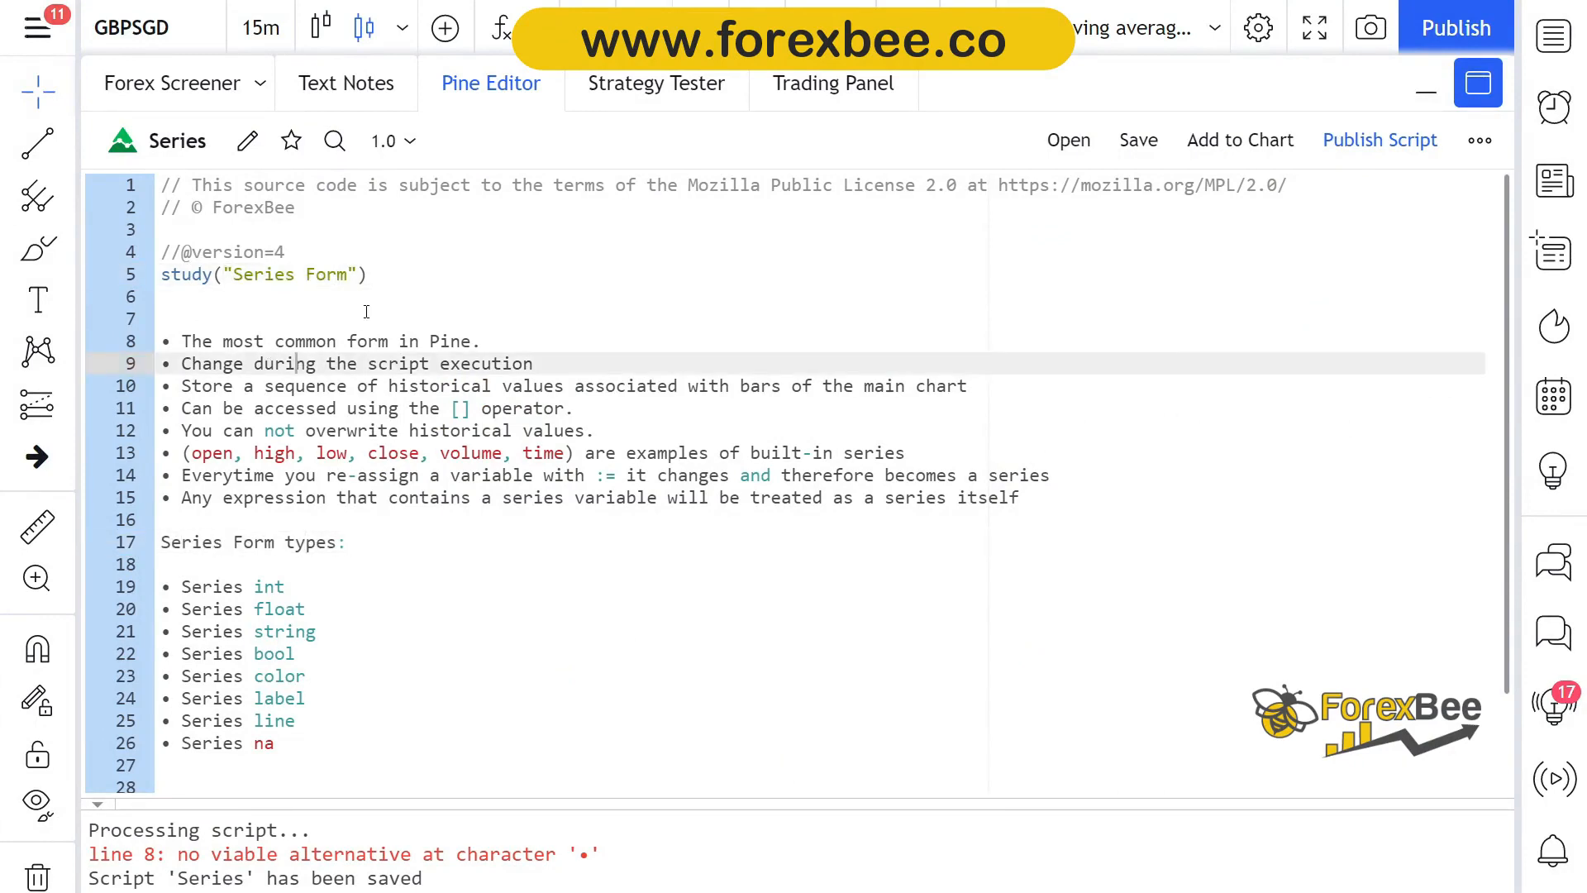
{"action": "left_click", "coordinate": [172, 318]}
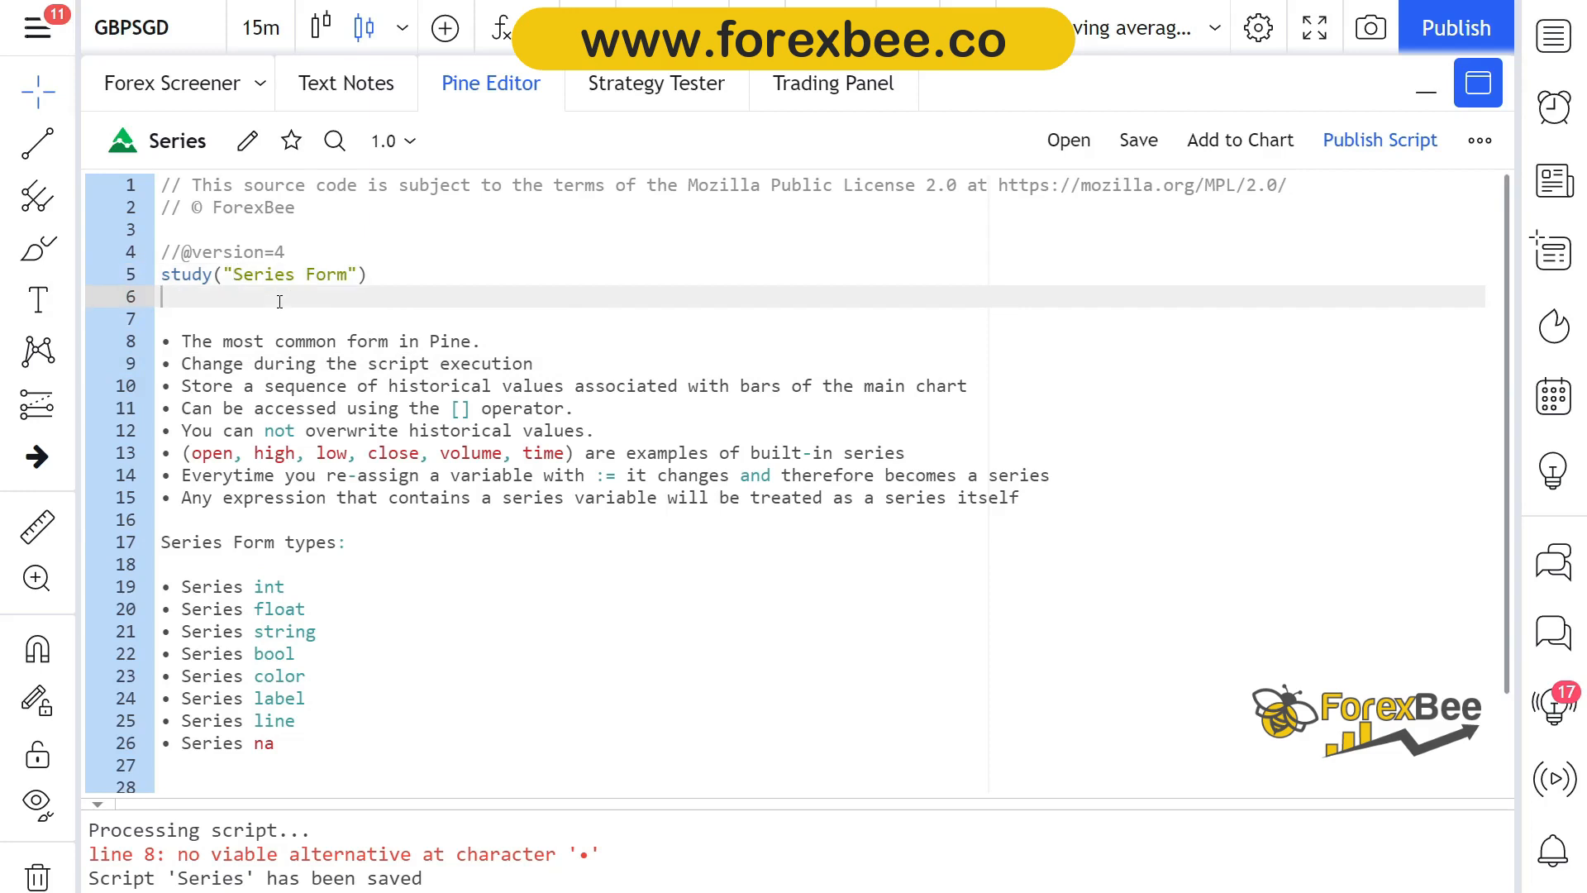
{"action": "mouse_move", "coordinate": [233, 329]}
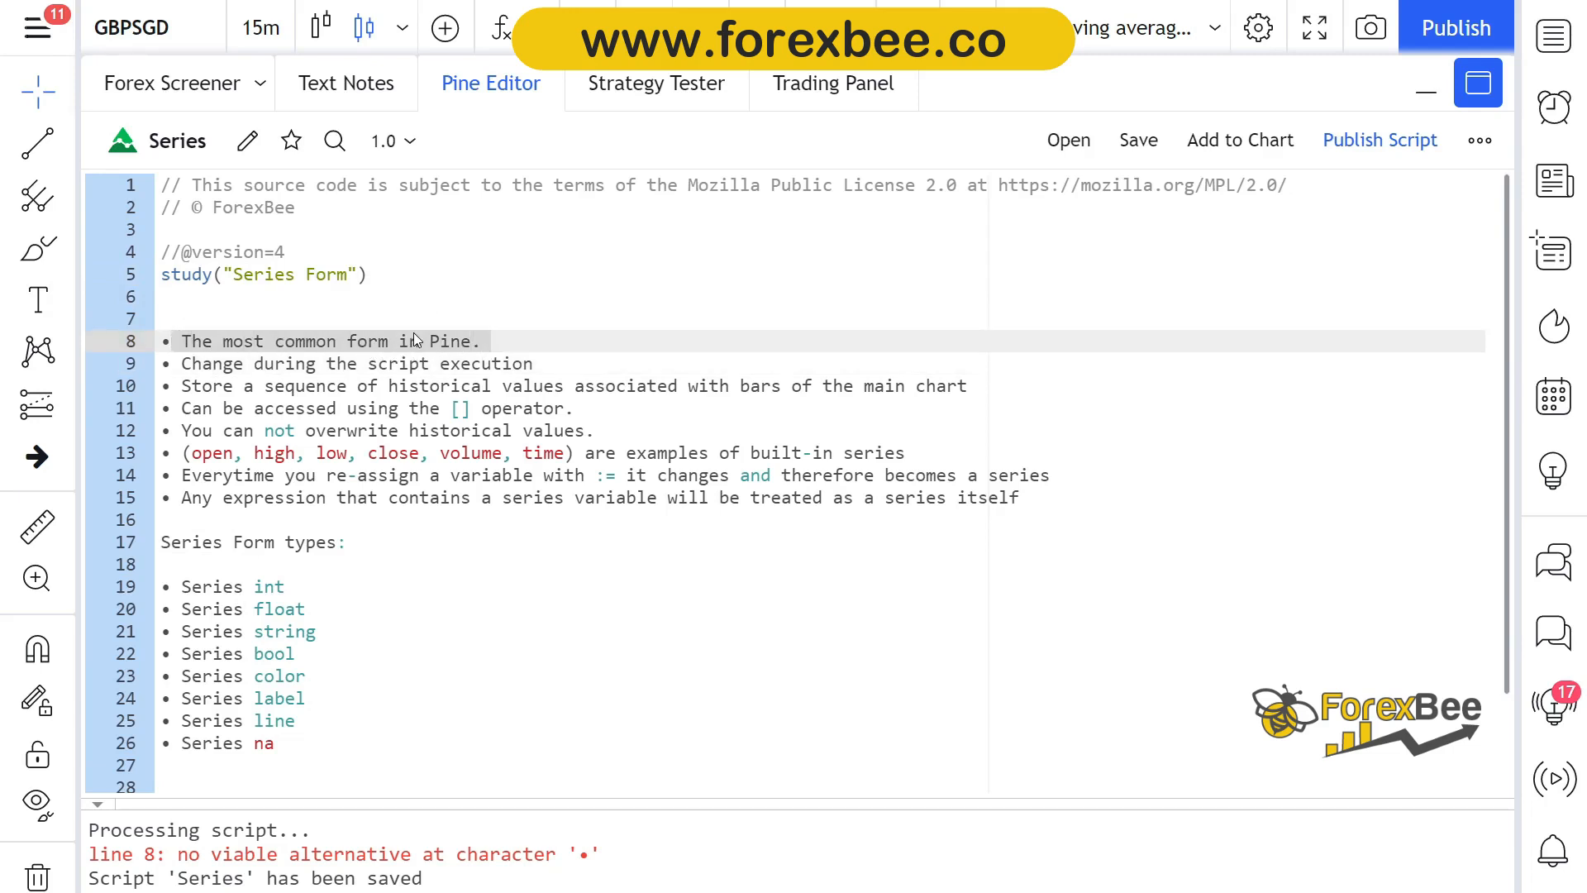
{"action": "left_click", "coordinate": [181, 340]}
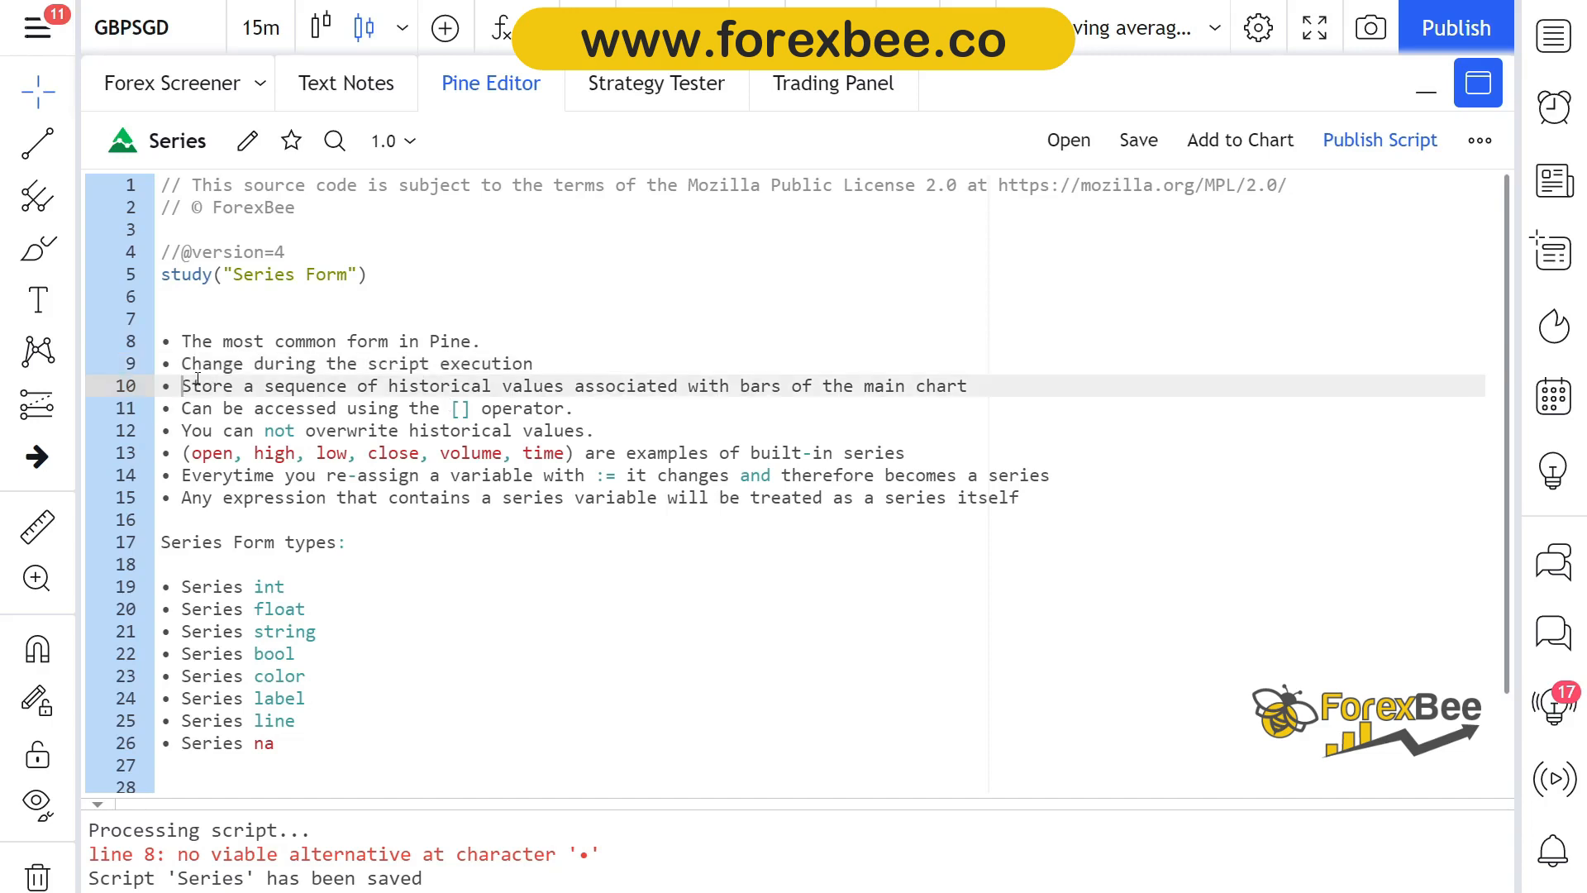
{"action": "mouse_move", "coordinate": [562, 364]}
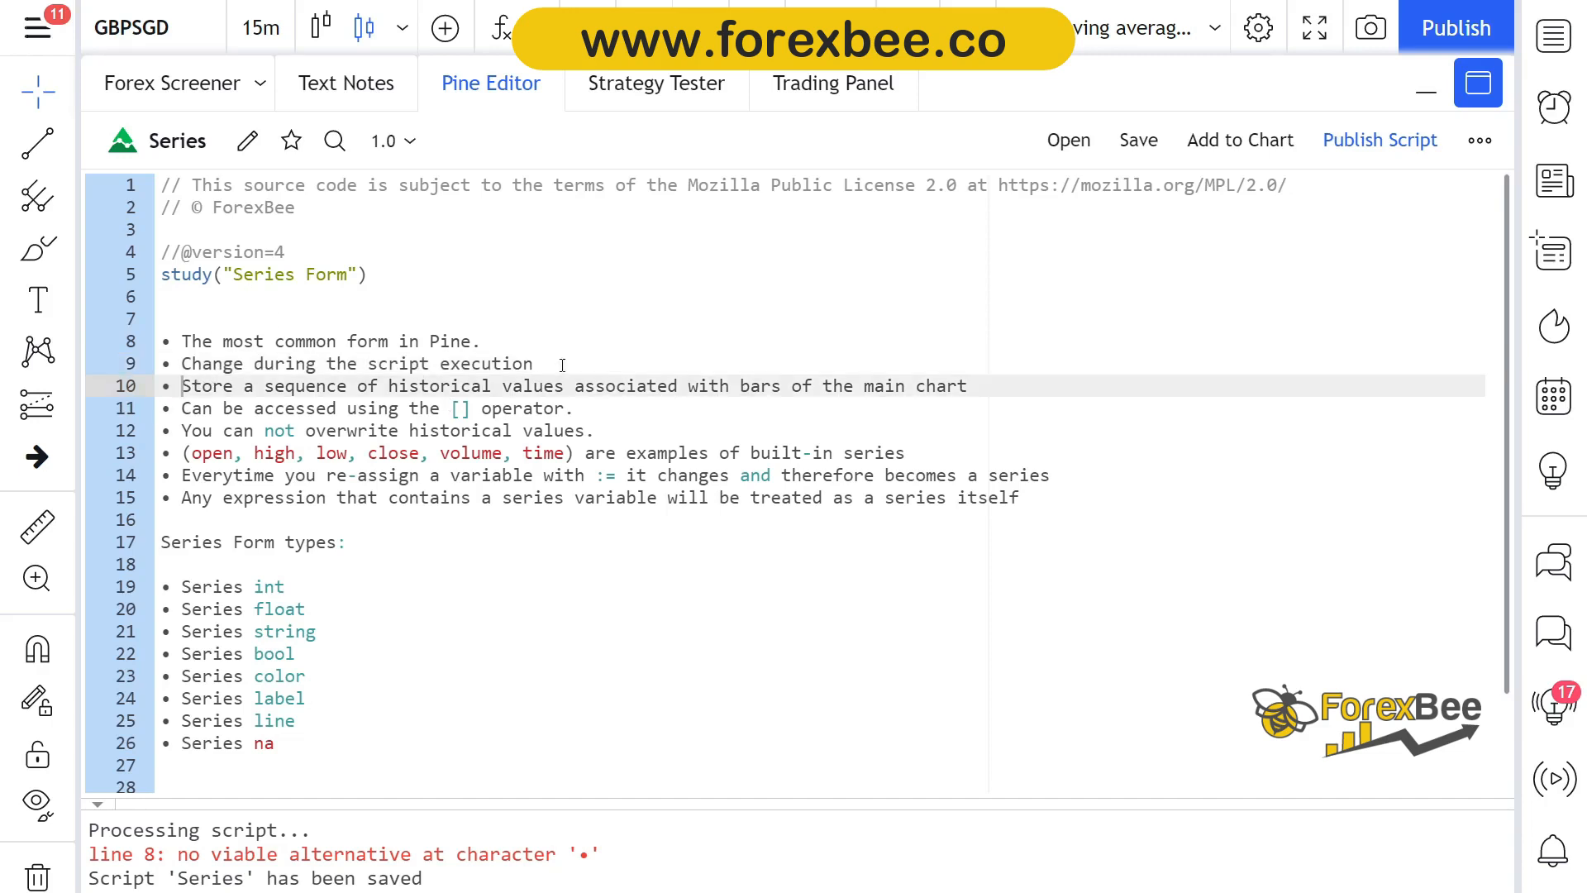
{"action": "mouse_move", "coordinate": [555, 312]}
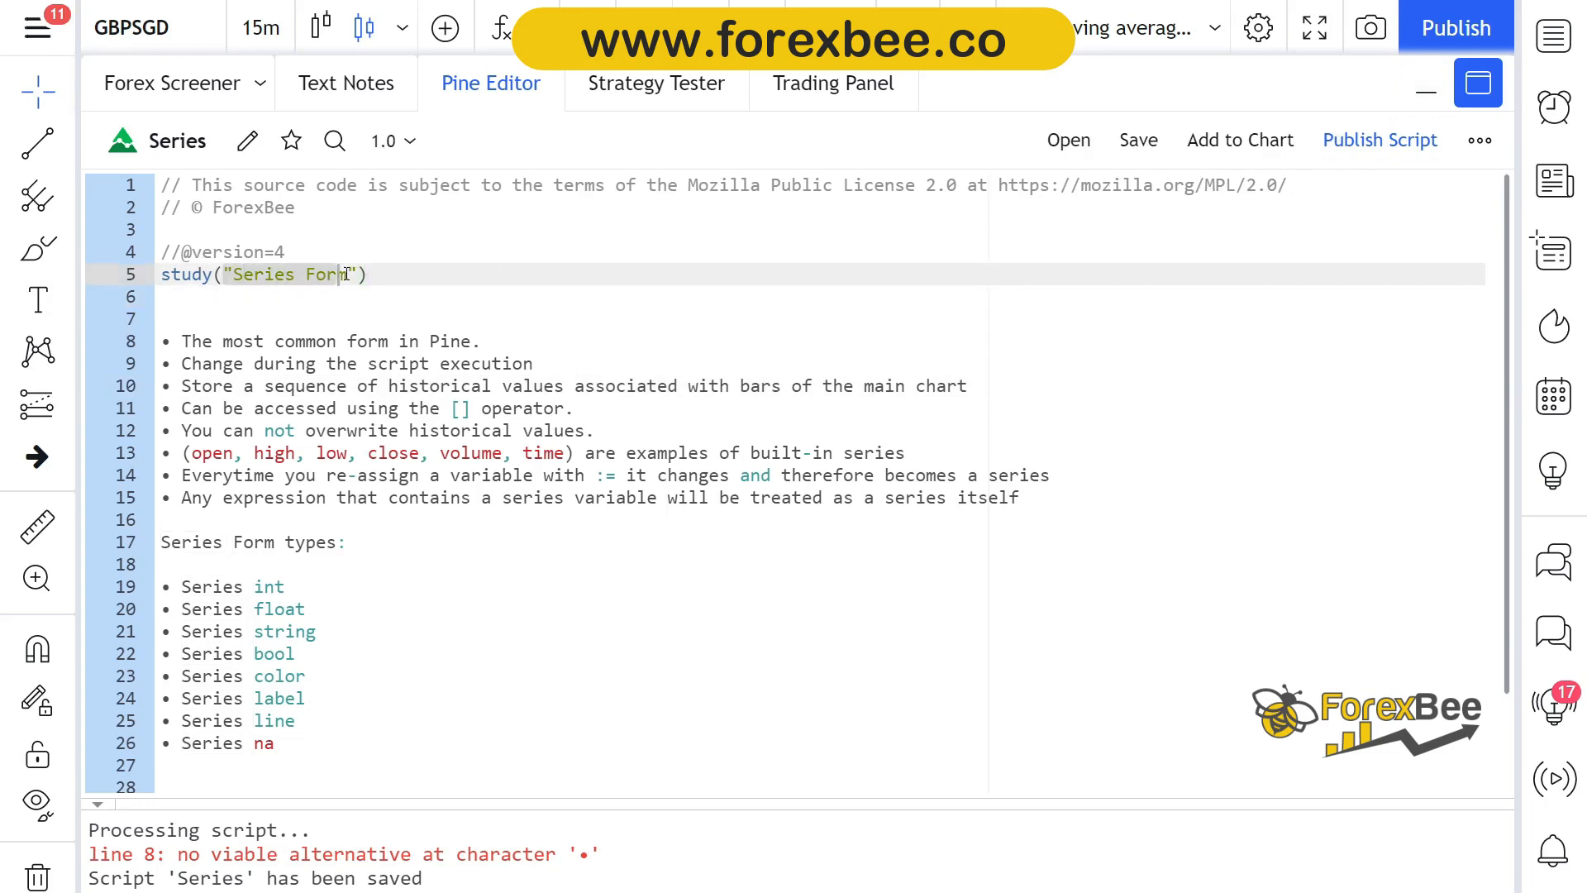
{"action": "left_click", "coordinate": [213, 274]}
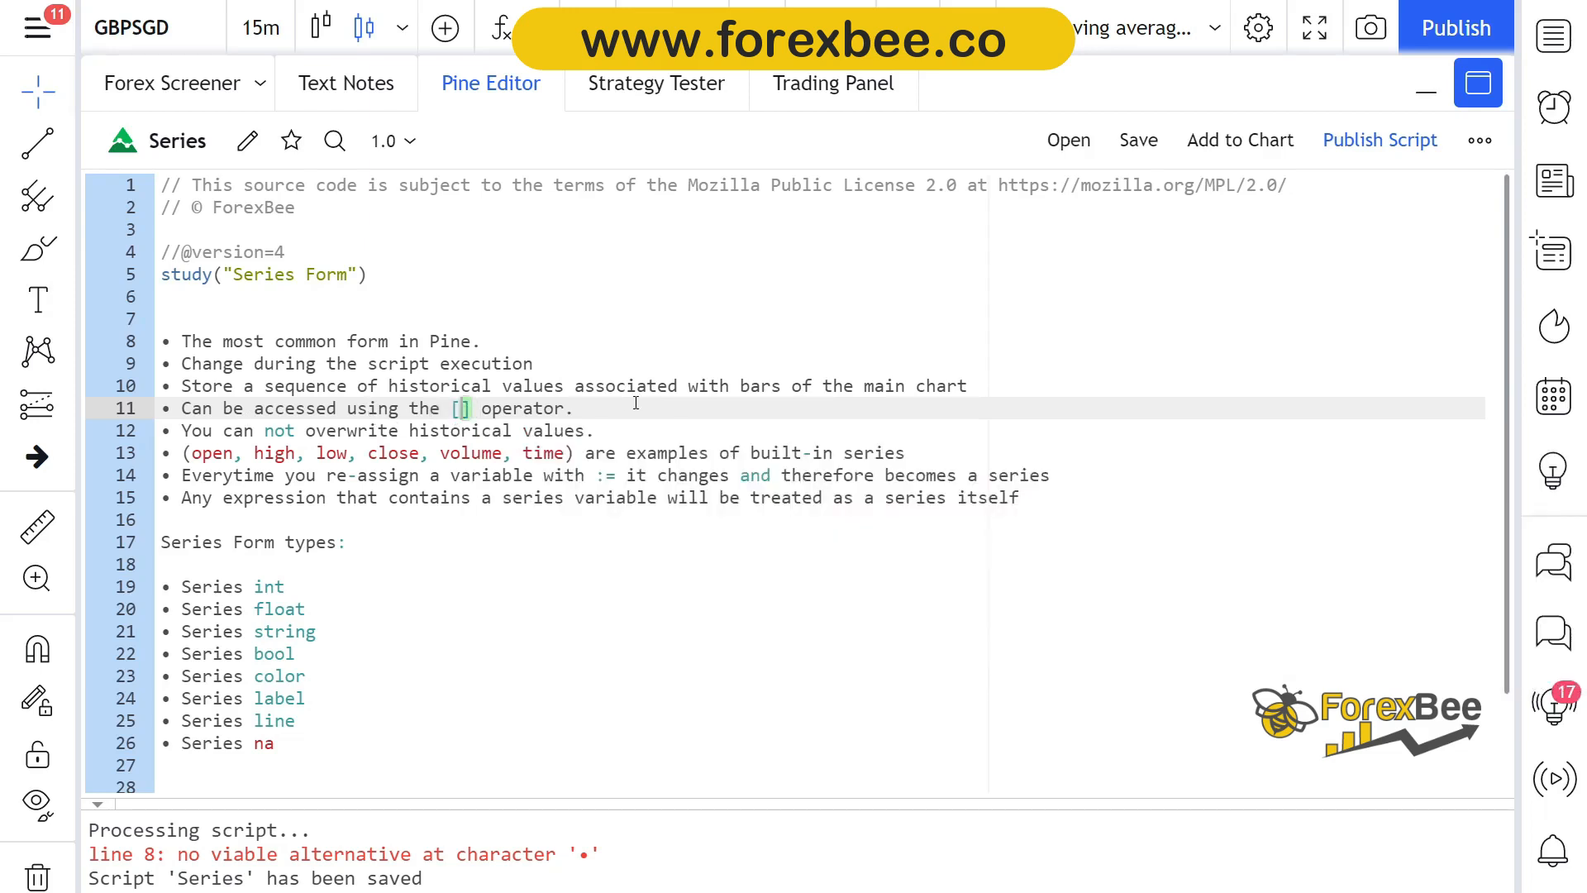
{"action": "mouse_move", "coordinate": [800, 413]}
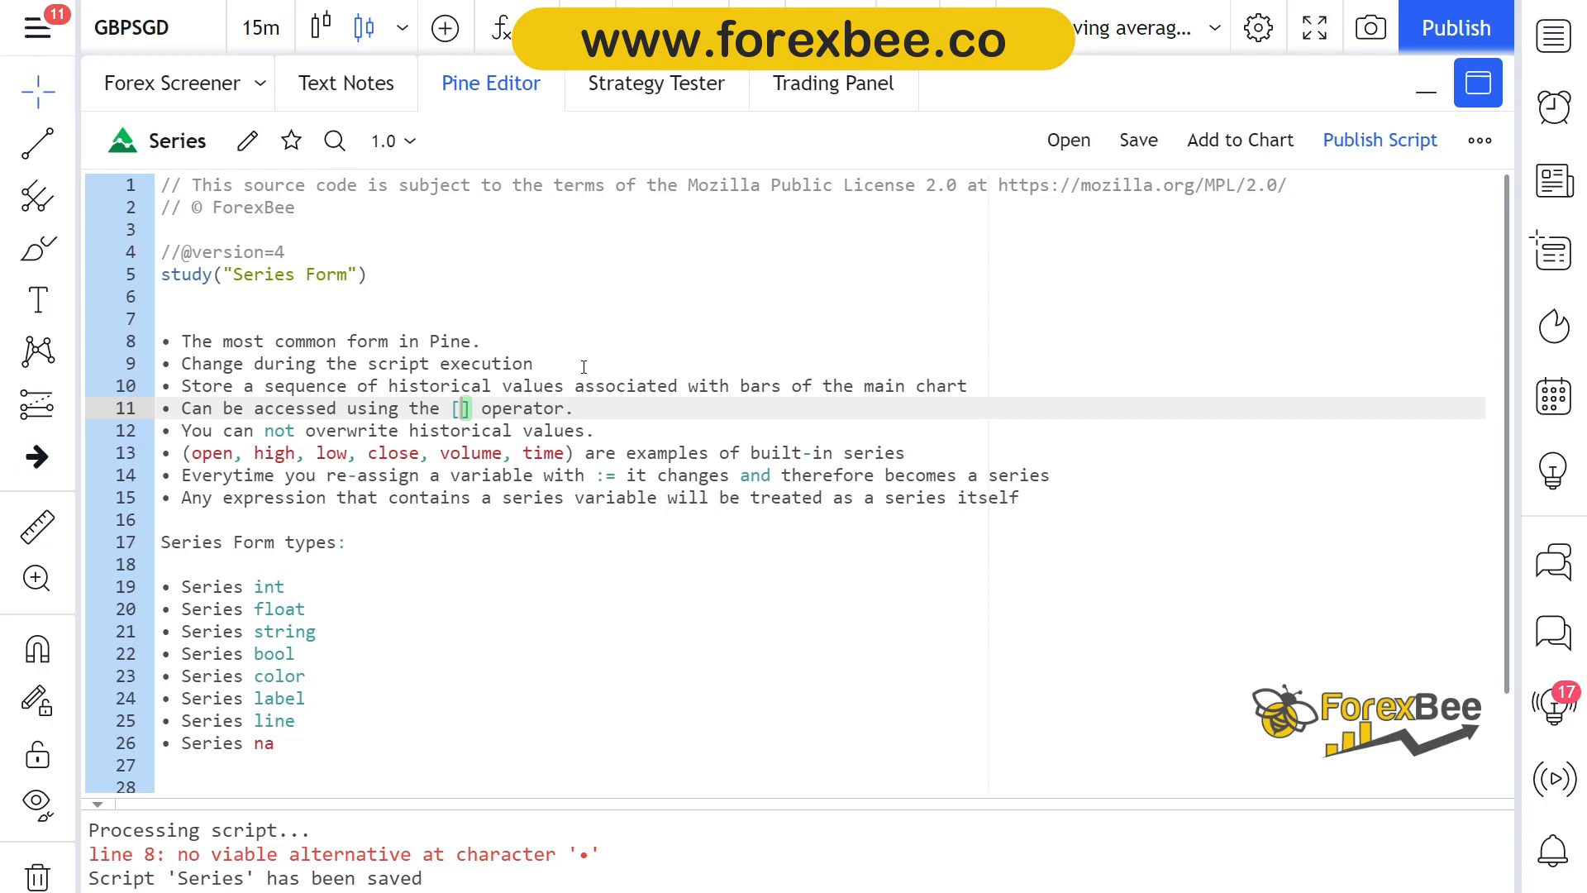
{"action": "type", "text": "0"}
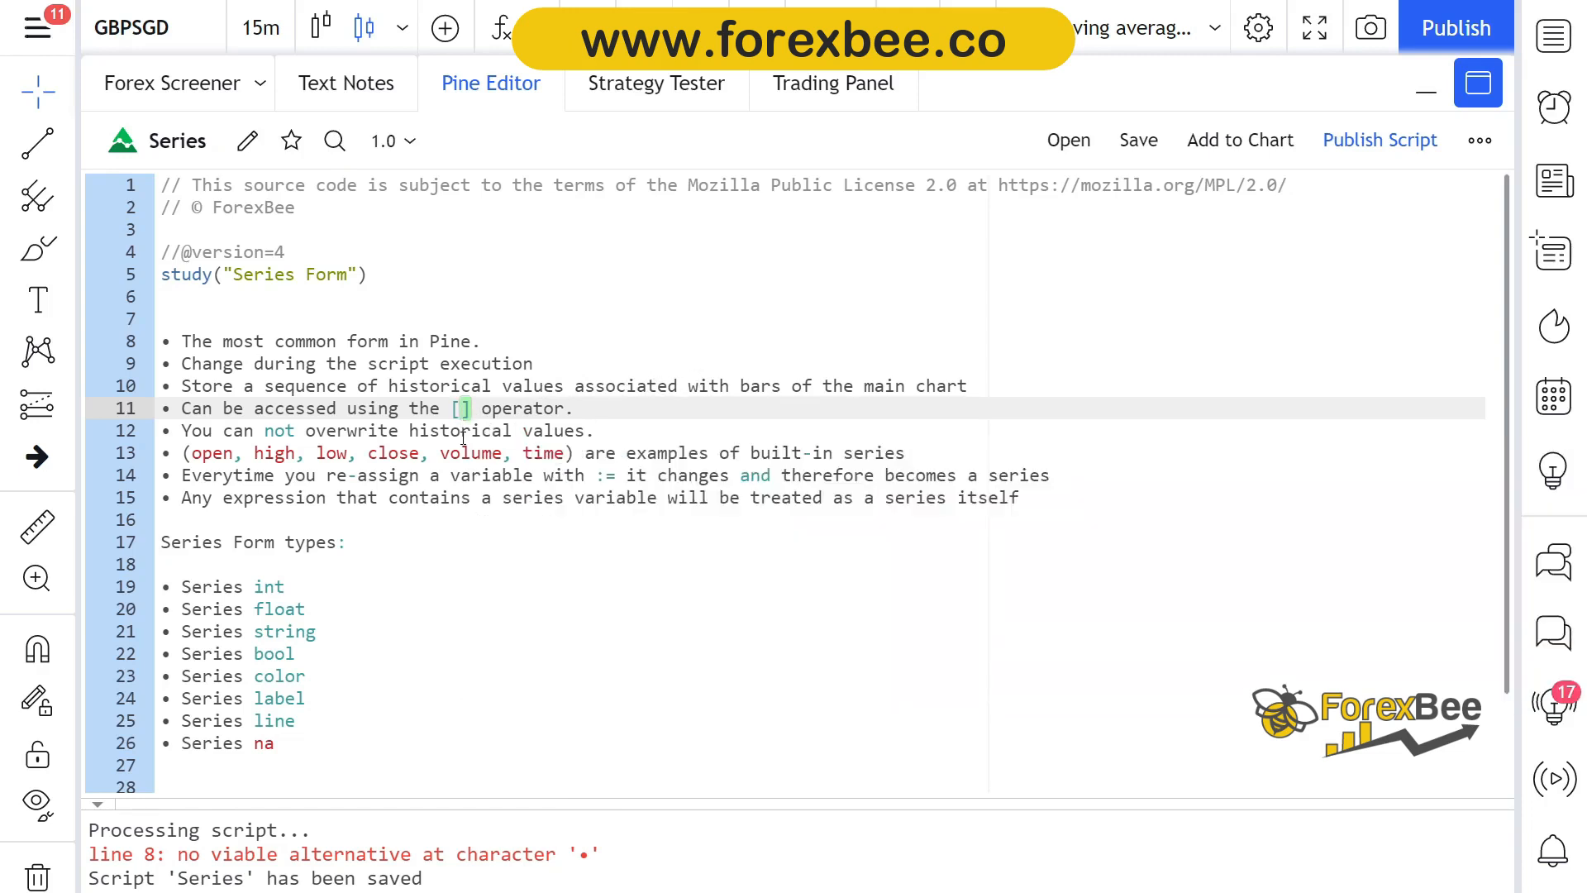
{"action": "mouse_move", "coordinate": [461, 408]}
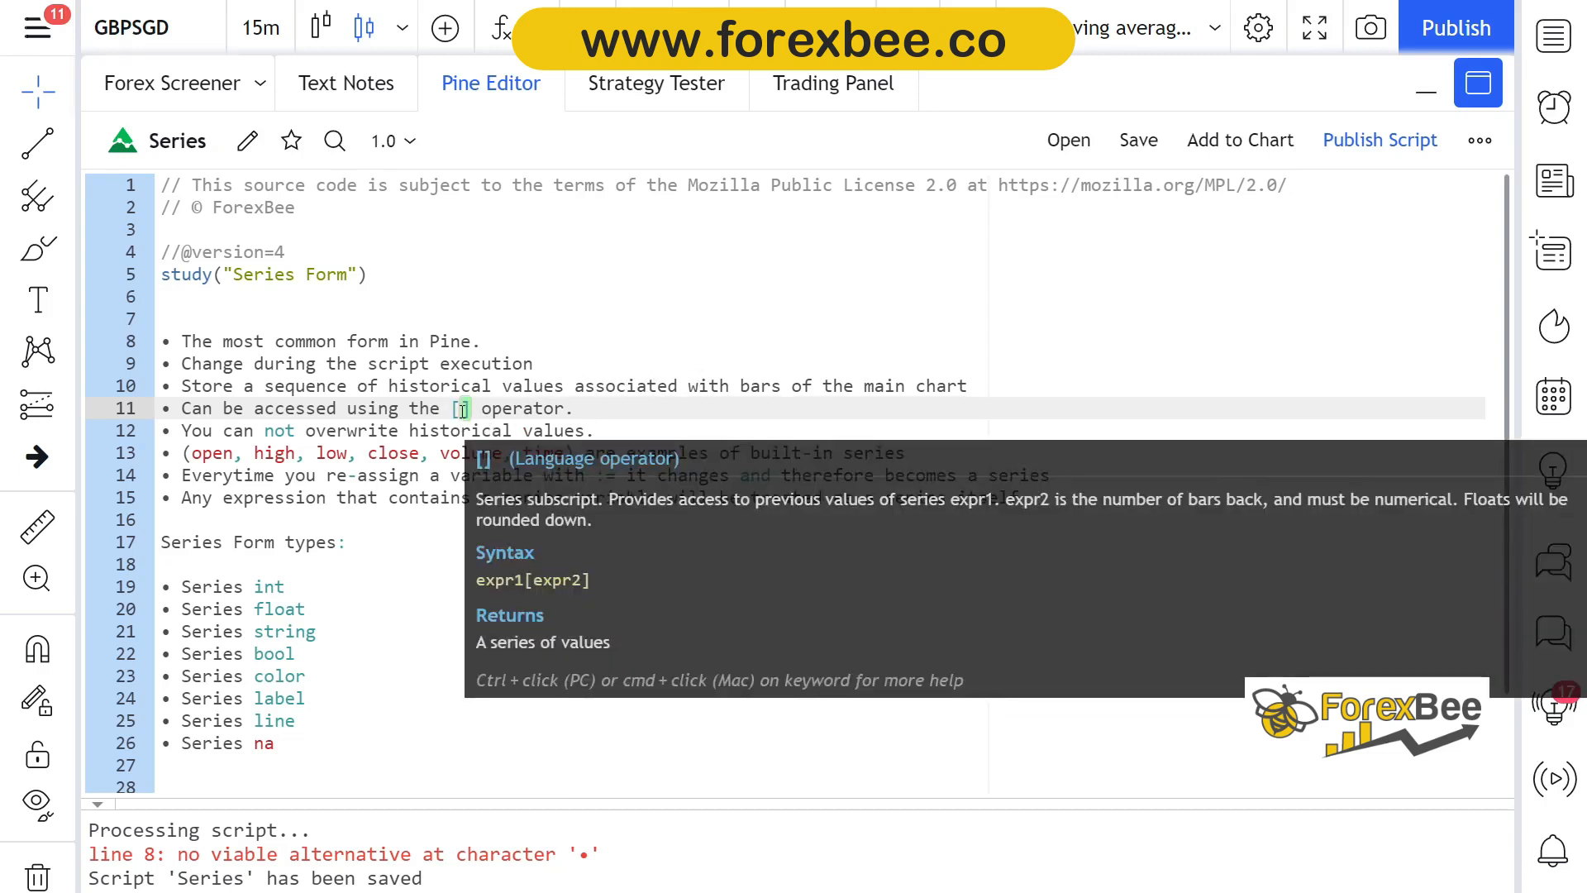
{"action": "type", "text": "0"}
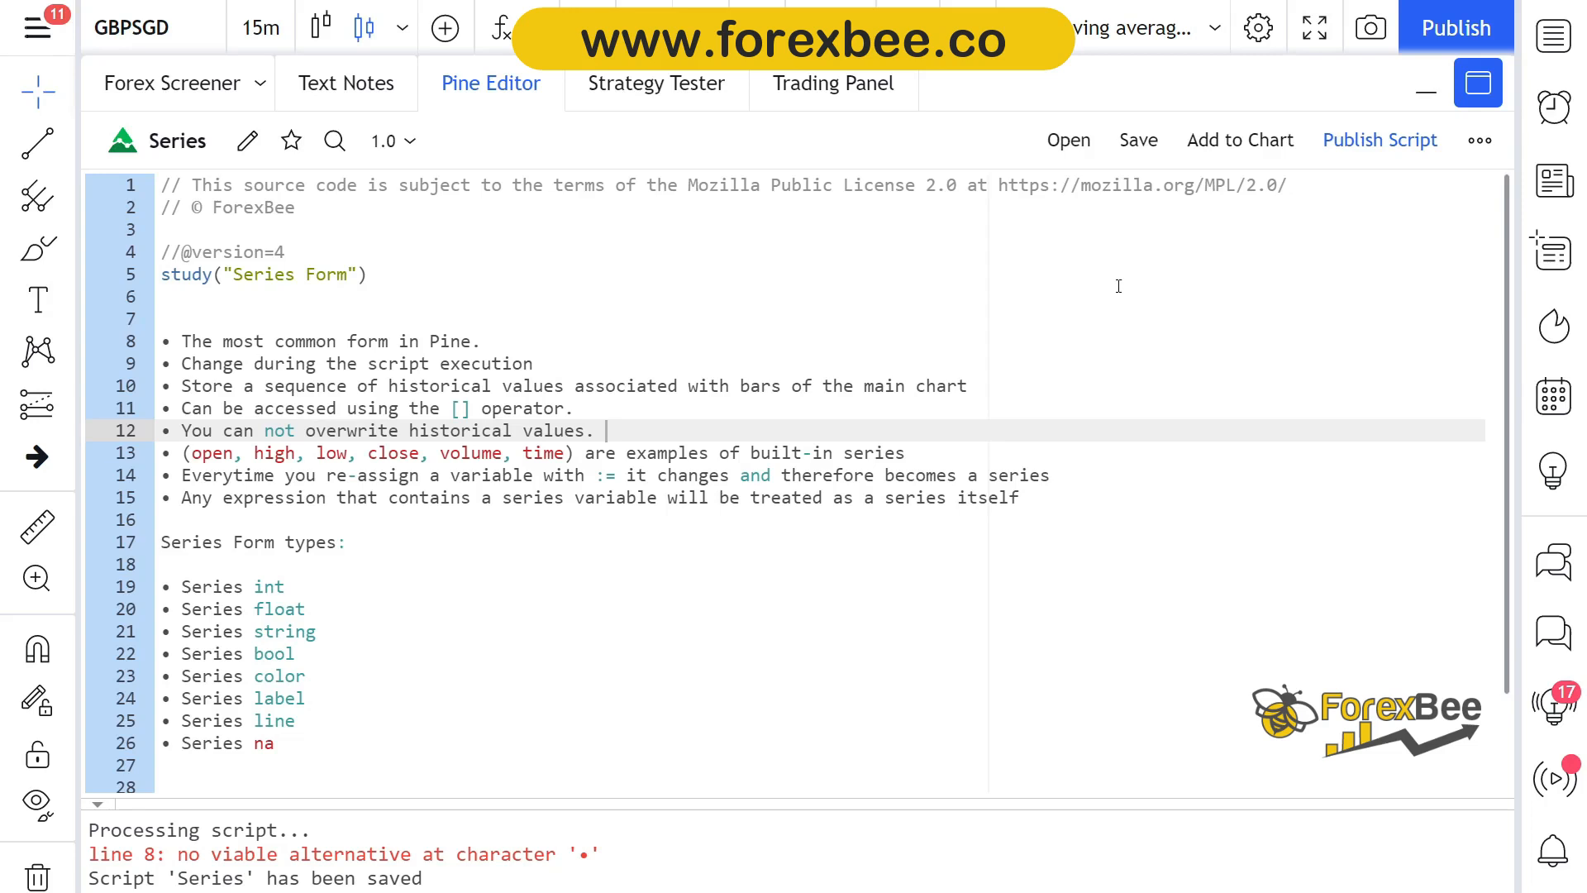
{"action": "mouse_move", "coordinate": [617, 332]}
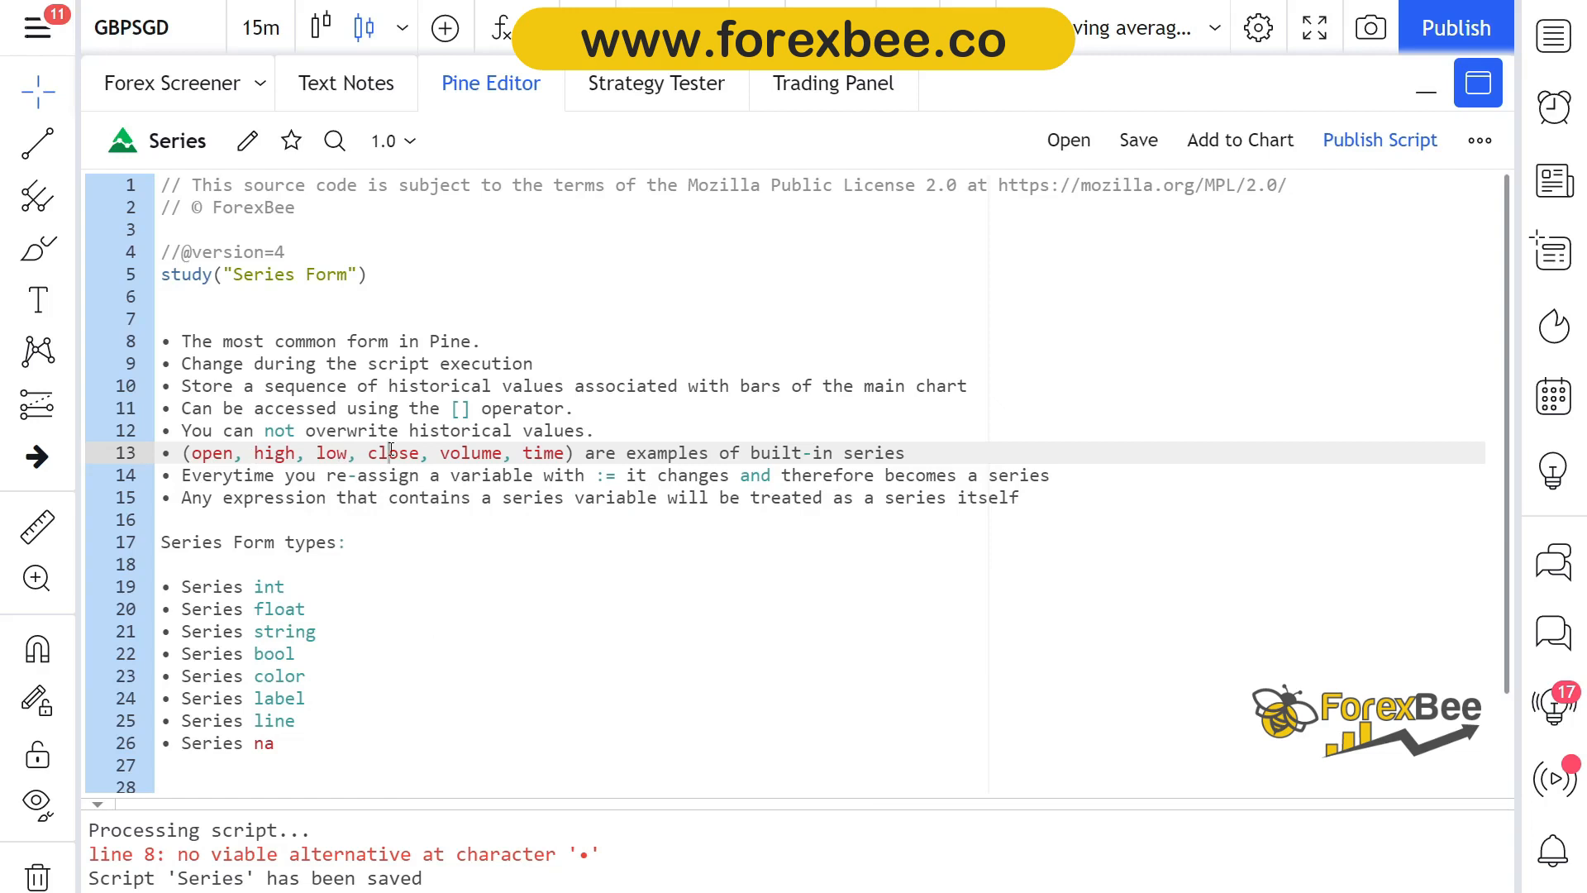
{"action": "mouse_move", "coordinate": [544, 453]}
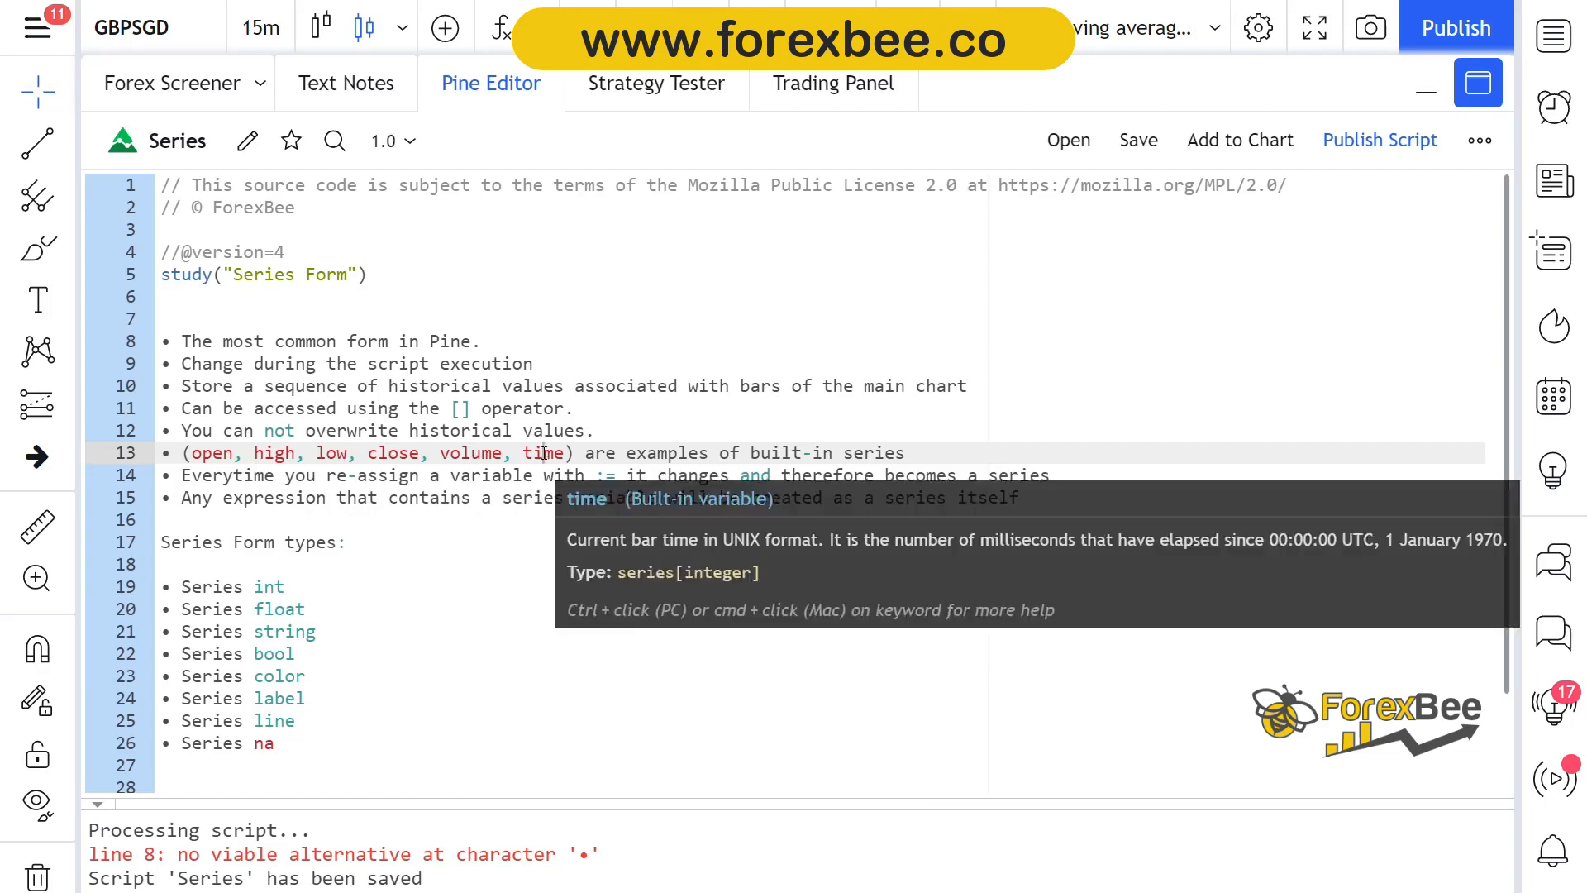
{"action": "mouse_move", "coordinate": [213, 453]}
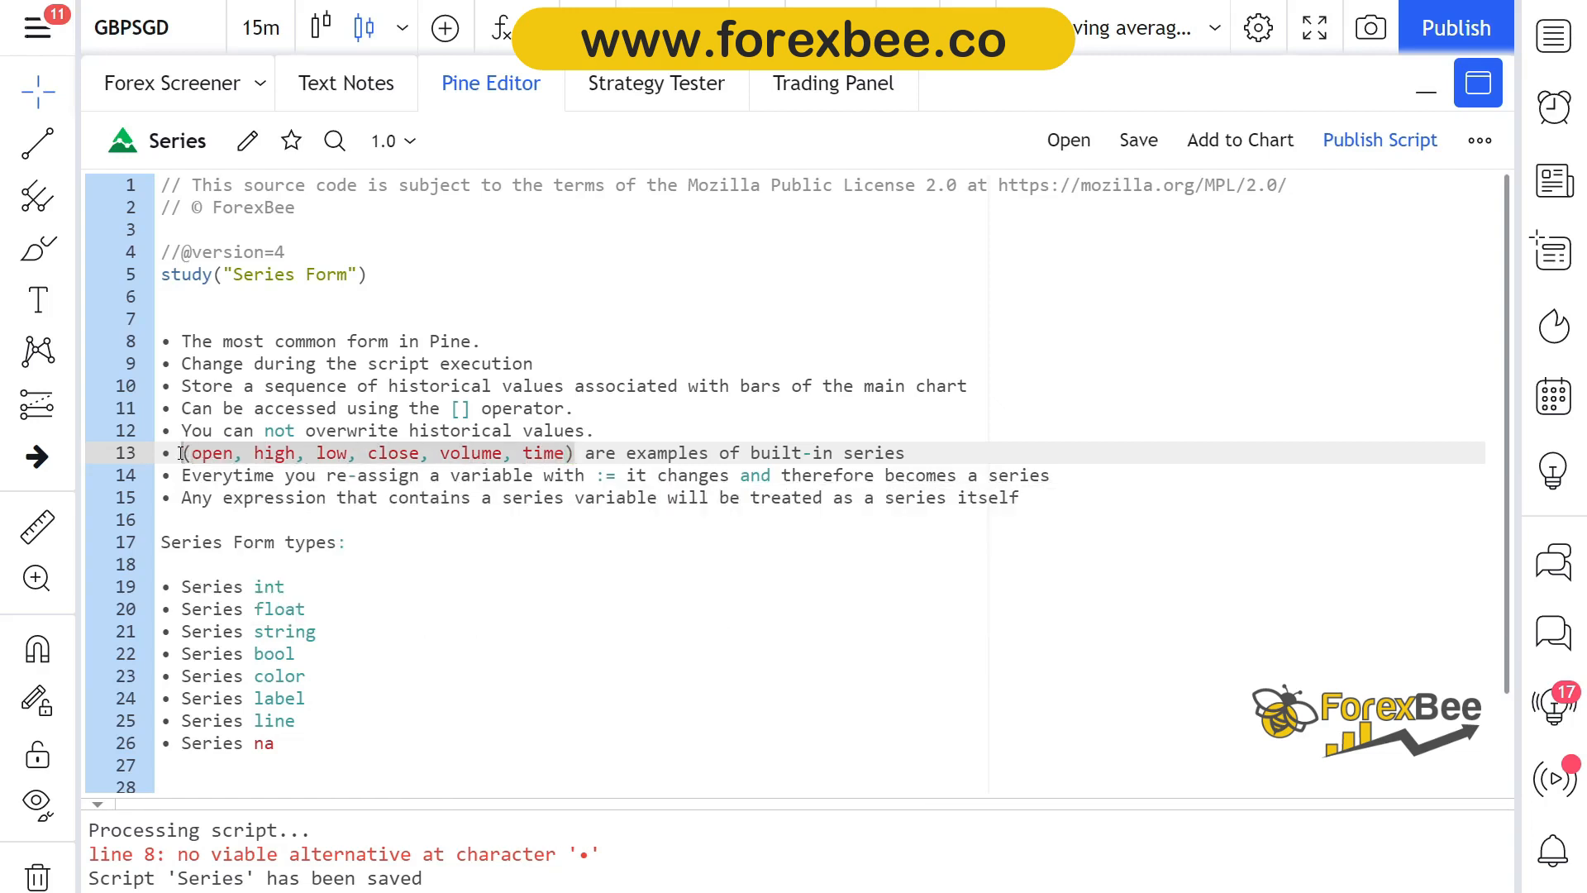
{"action": "left_click", "coordinate": [181, 474]}
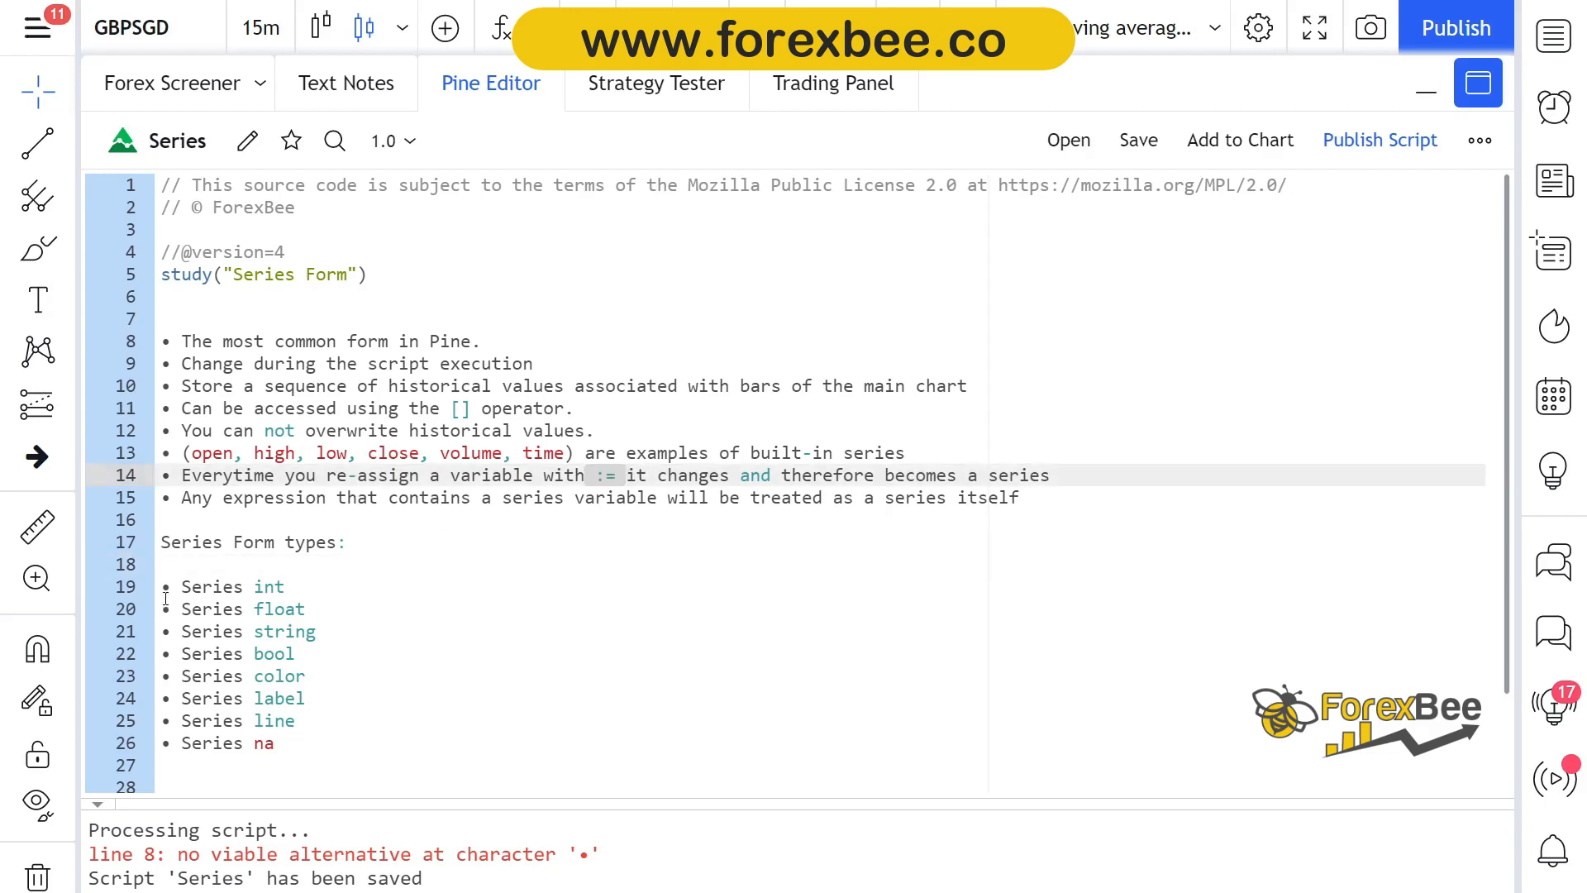
Step: Write the 'z =' line and the condition 'if open > close' beneath it
{"action": "type", "text": "z =4"}
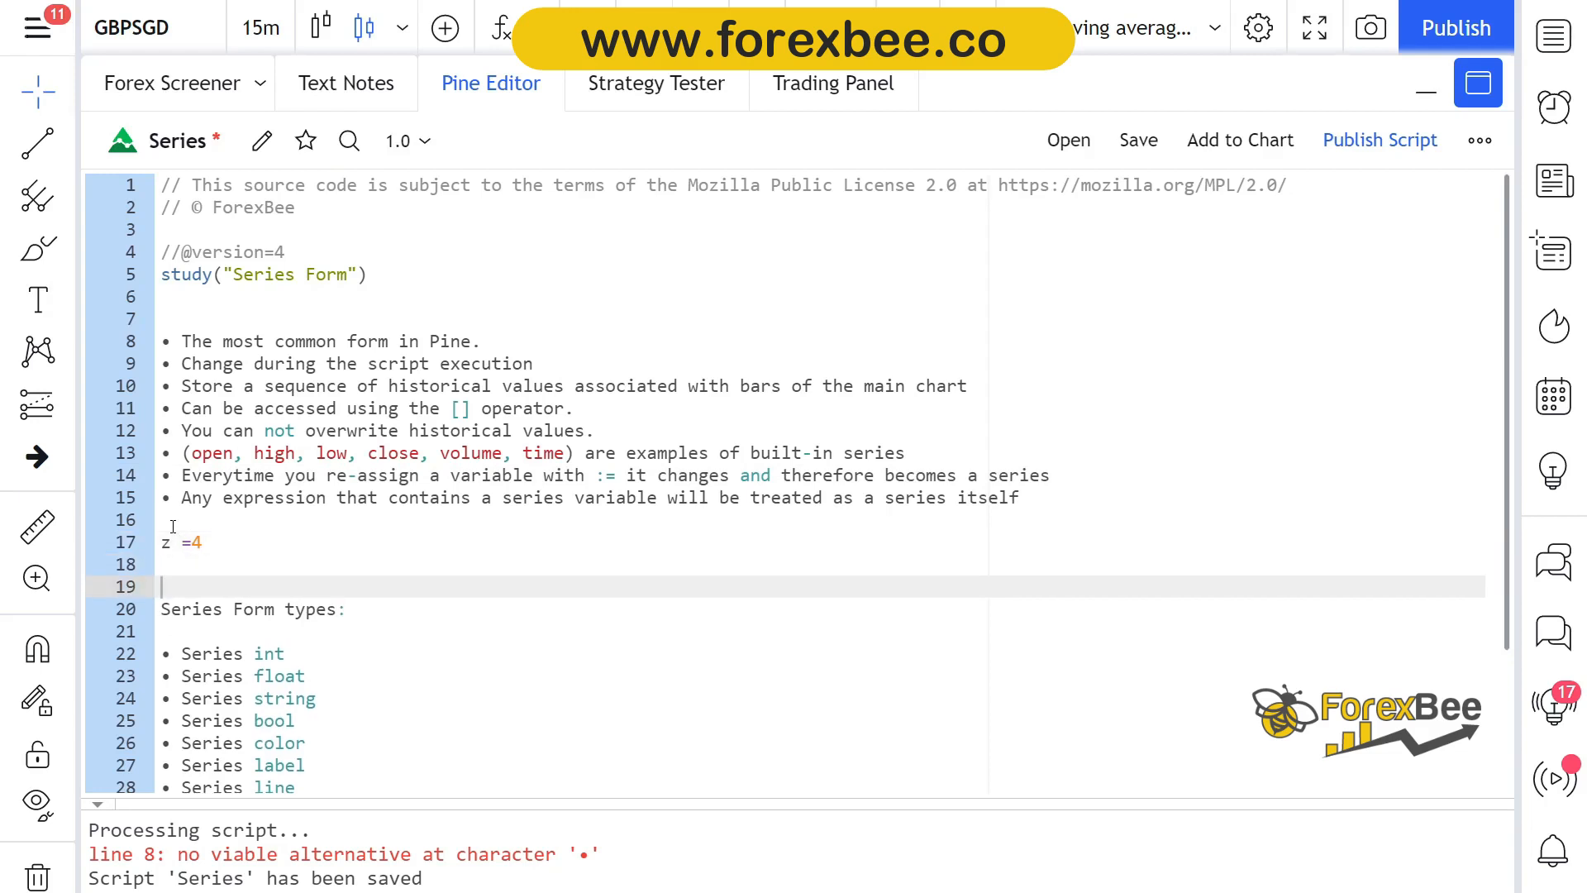
{"action": "type", "text": "if o"}
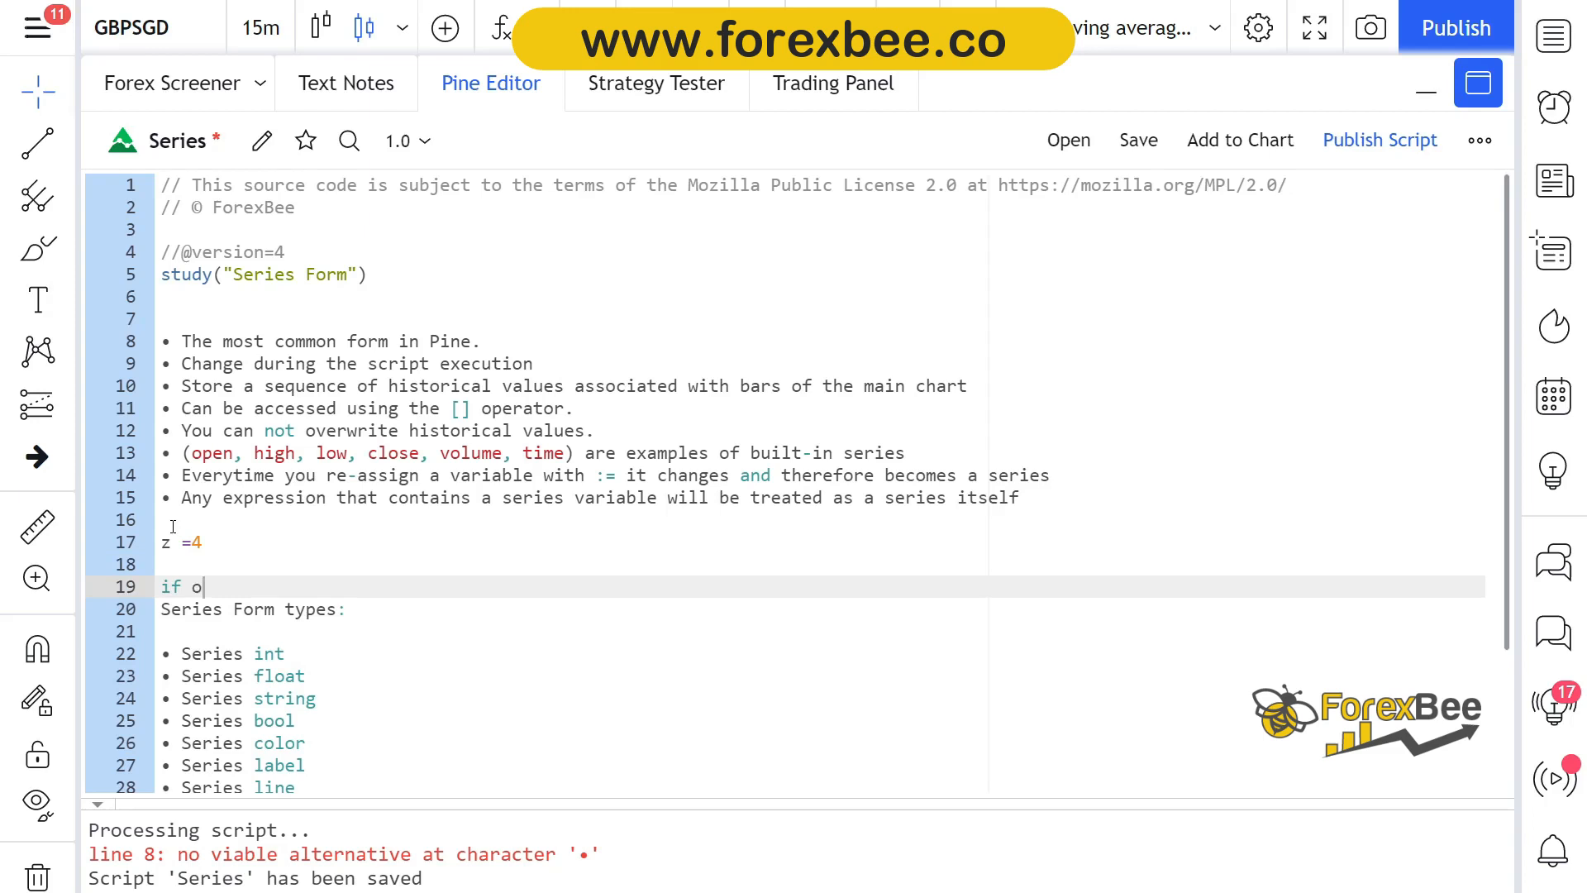
{"action": "type", "text": "pen"}
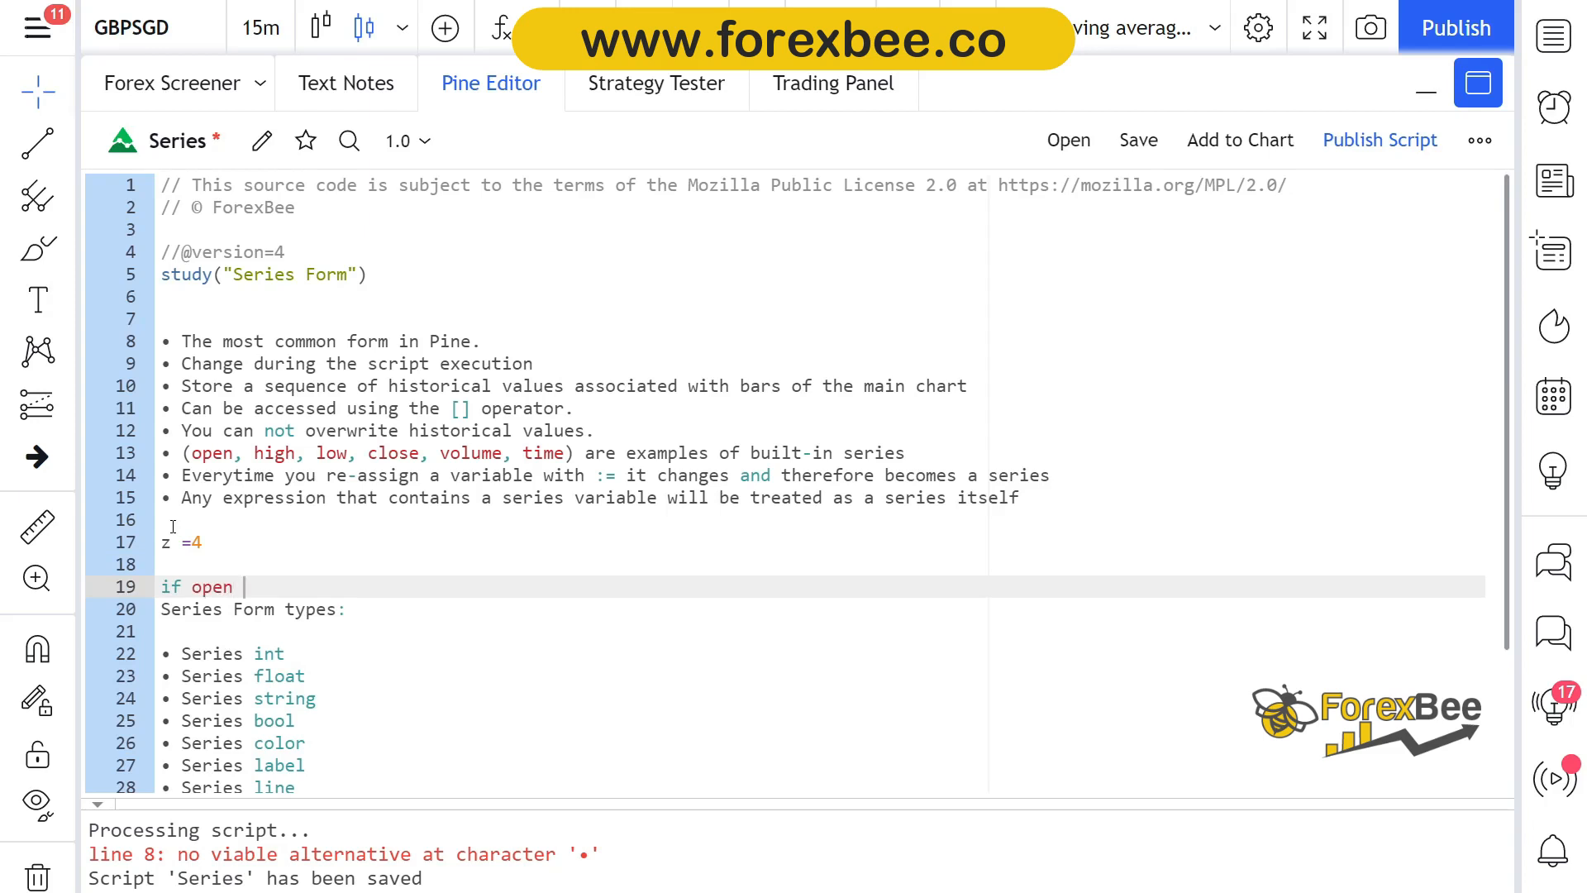
{"action": "type", "text": "> cl"}
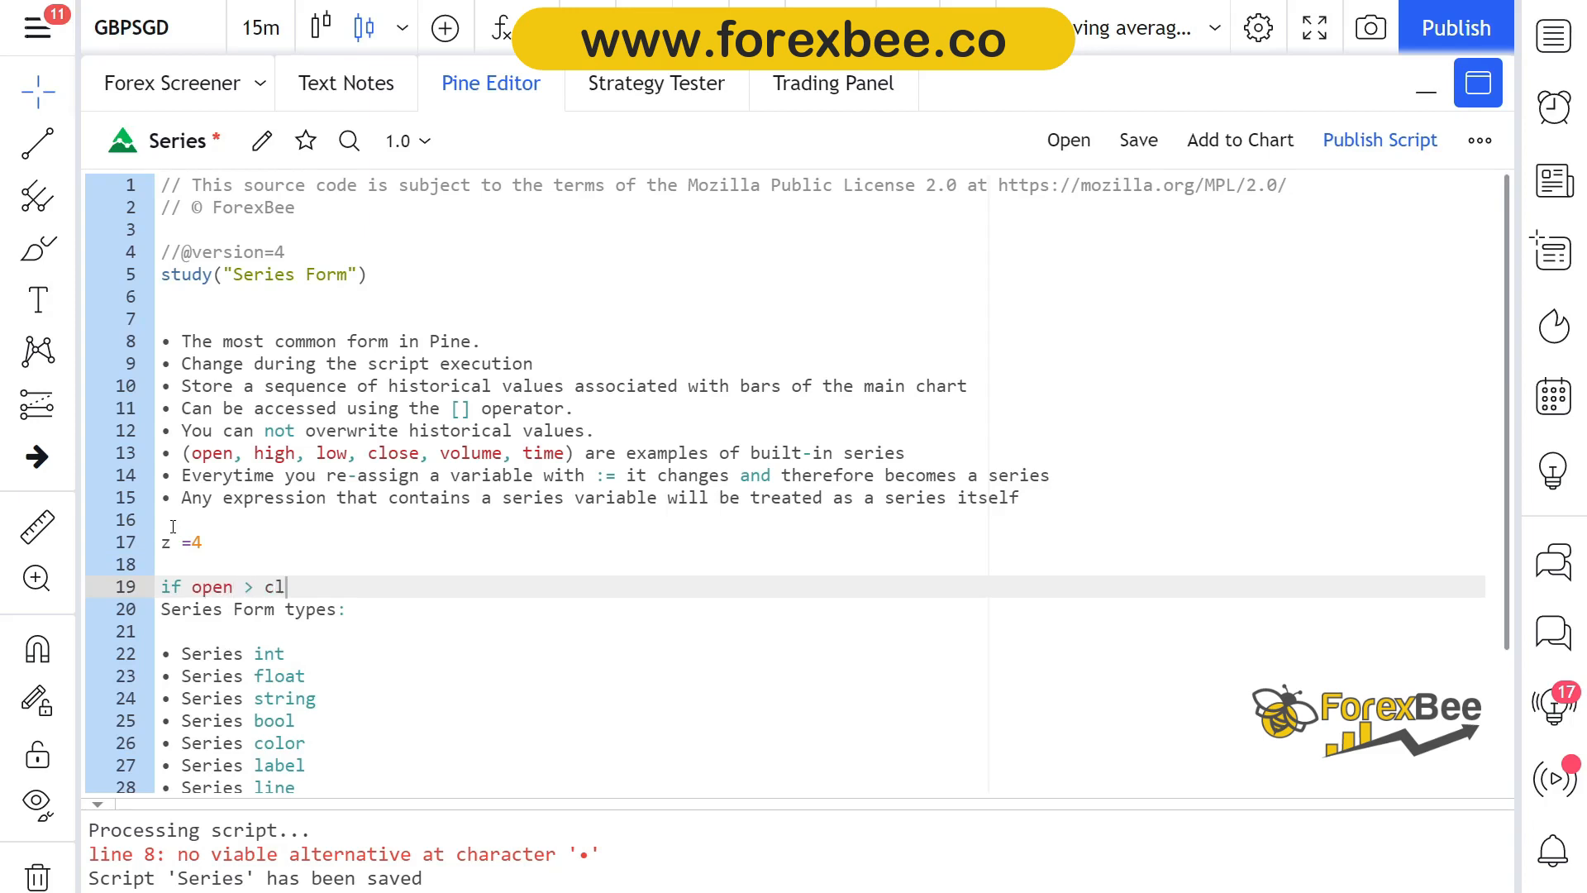
{"action": "type", "text": "ose:"}
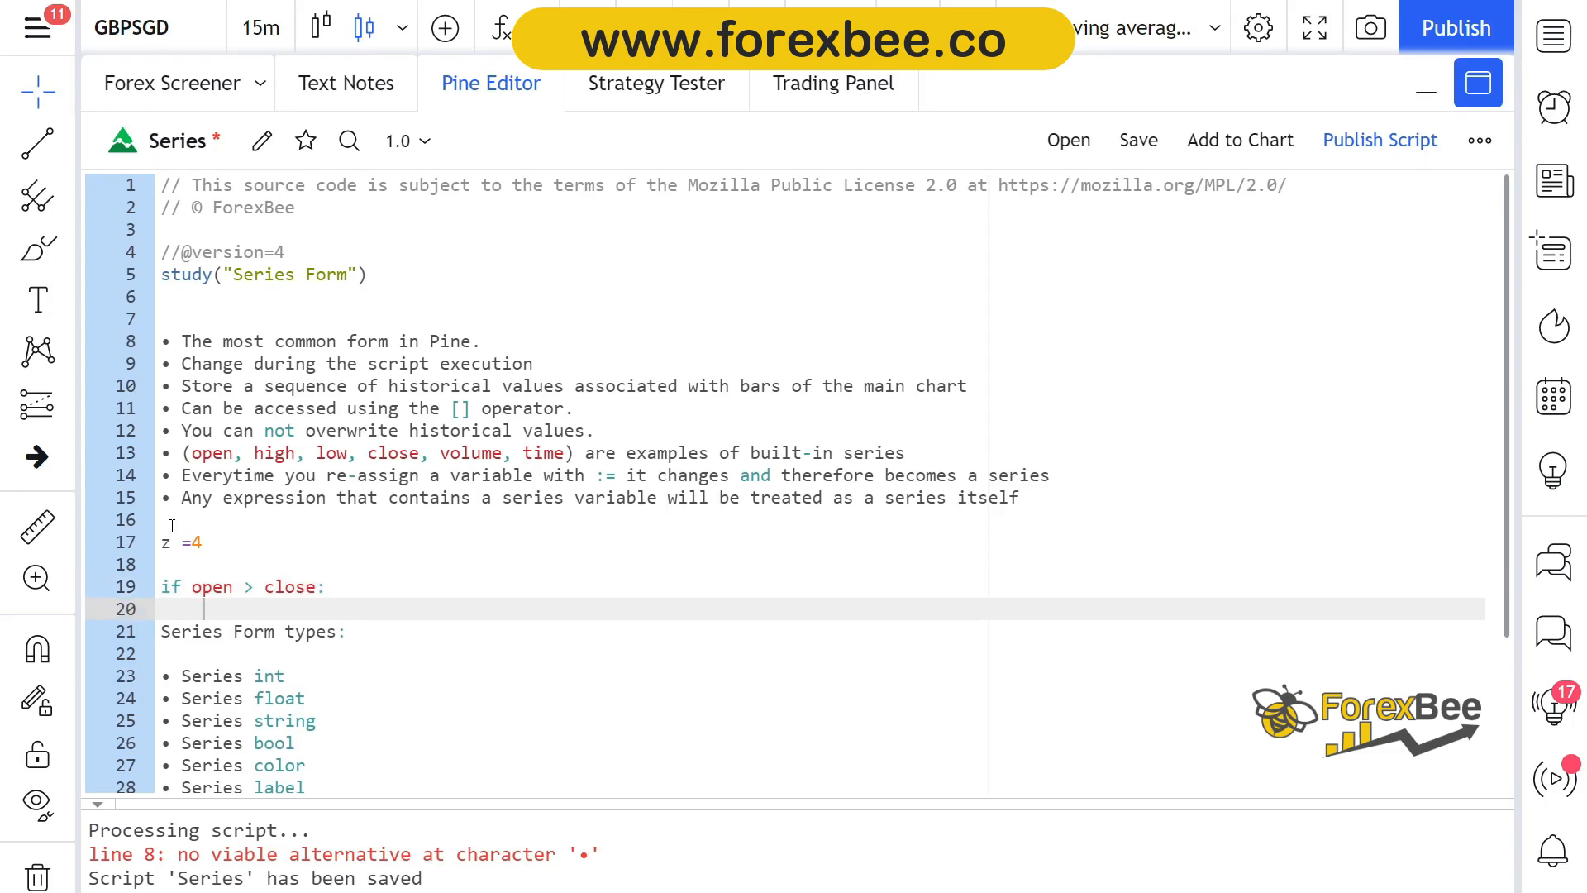
Step: Reassign z := 3 inside the if block, correcting the value to 3
{"action": "type", "text": "z :="}
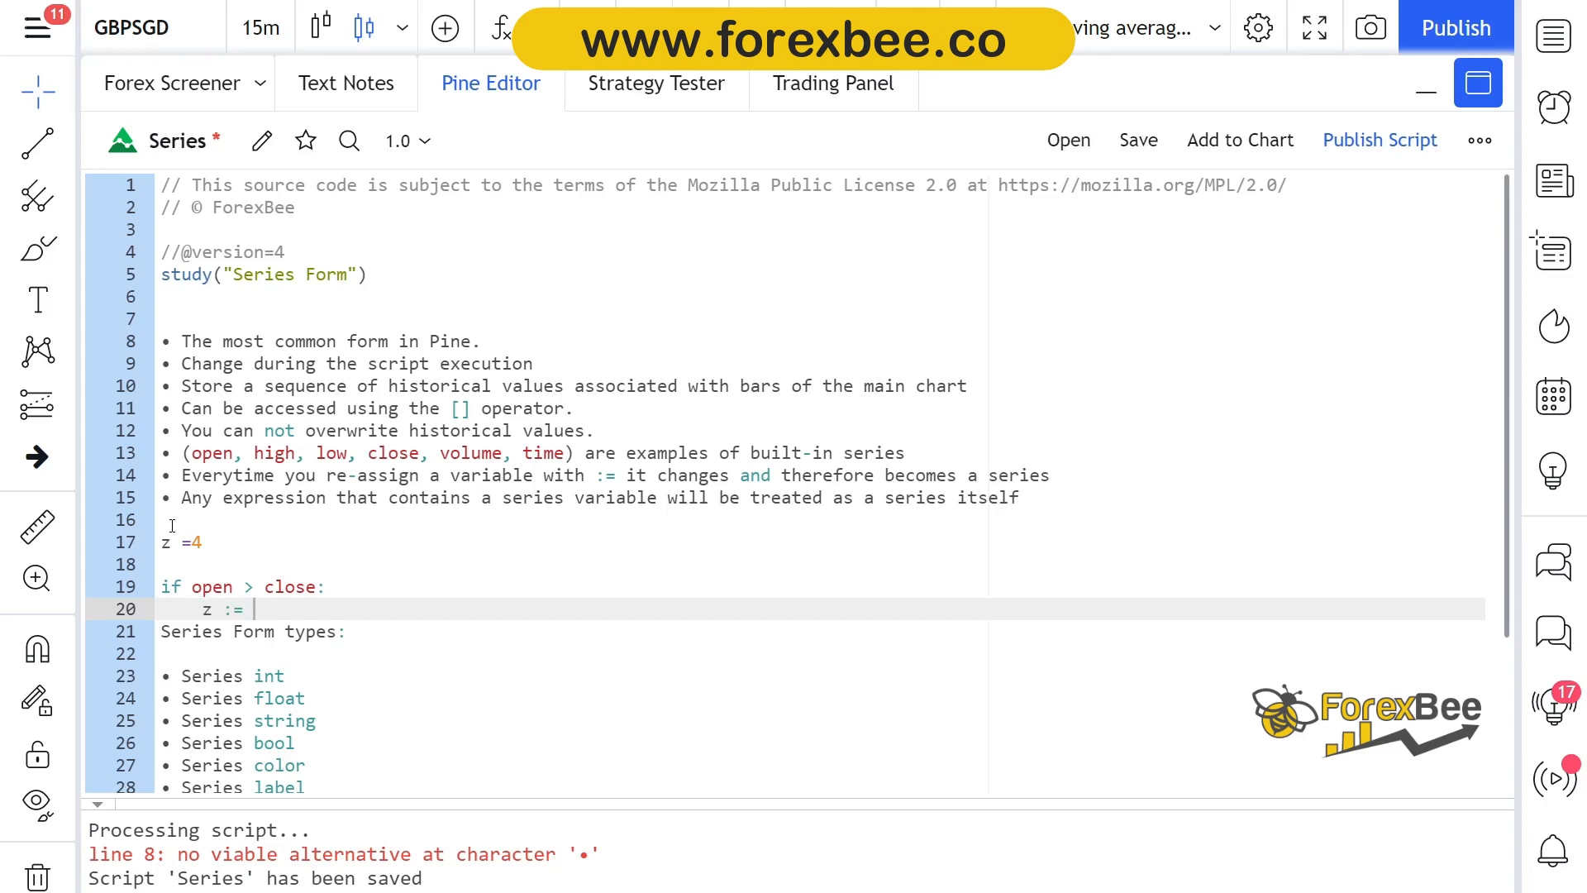
{"action": "type", "text": "3"}
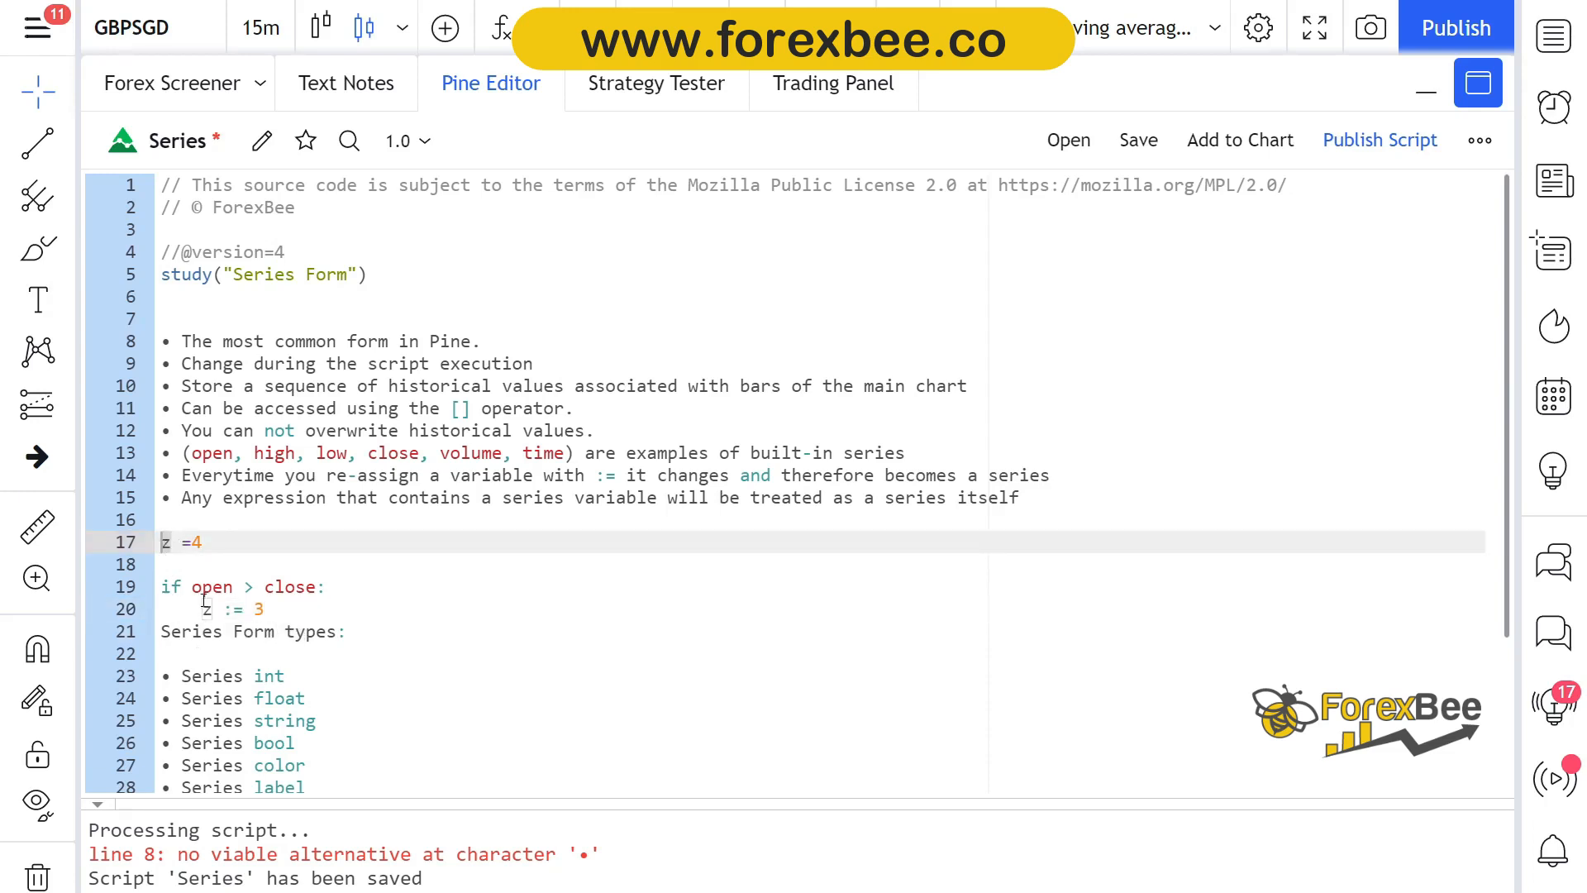
{"action": "left_click", "coordinate": [294, 585]}
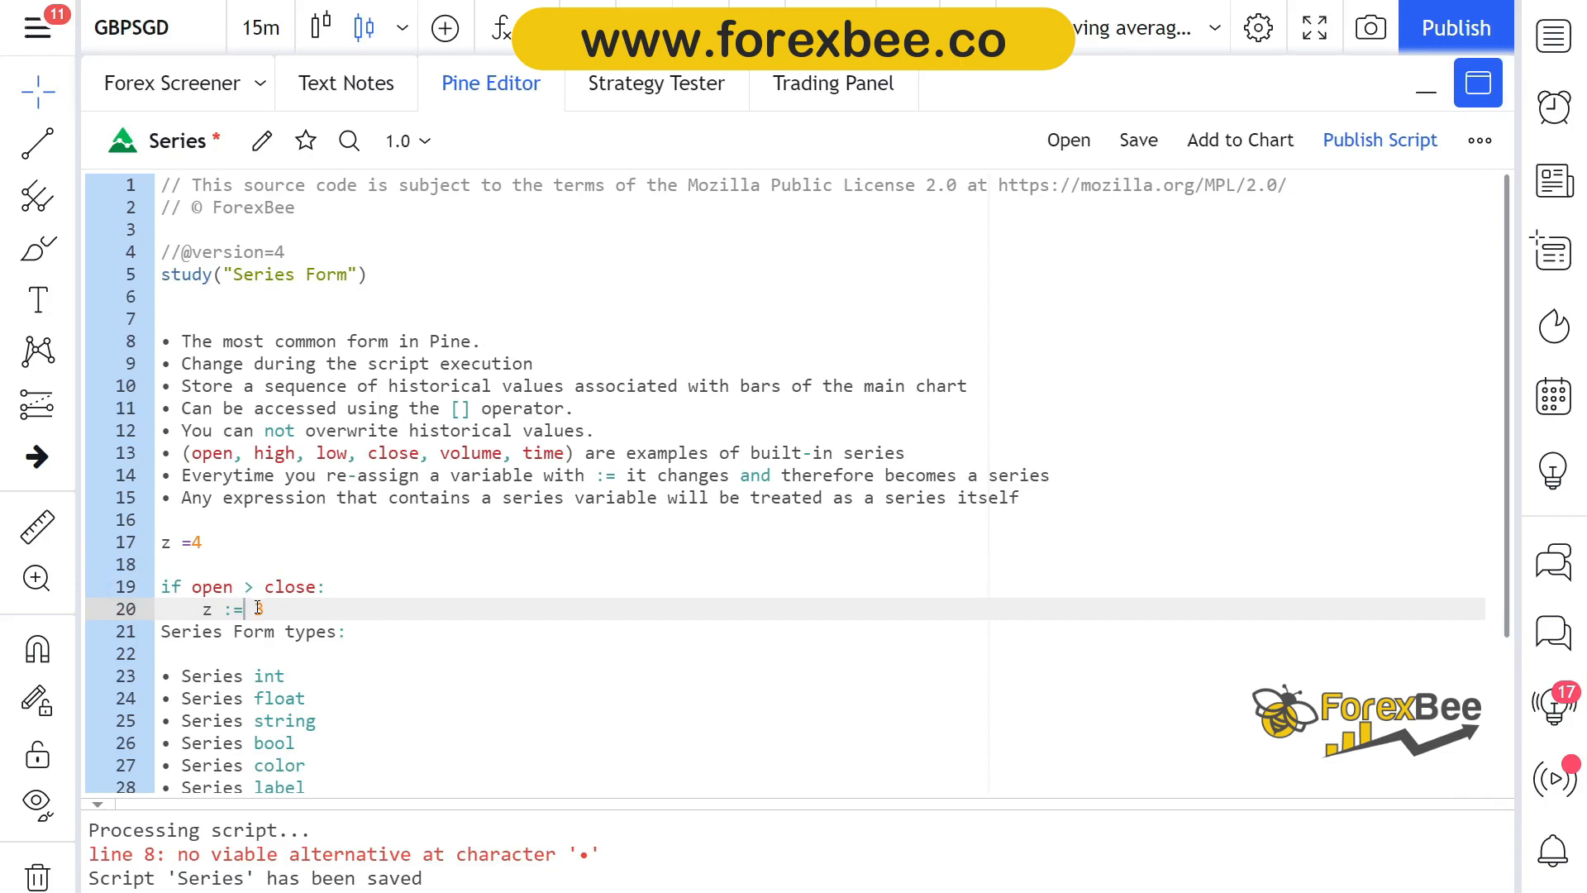
{"action": "type", "text": "3"}
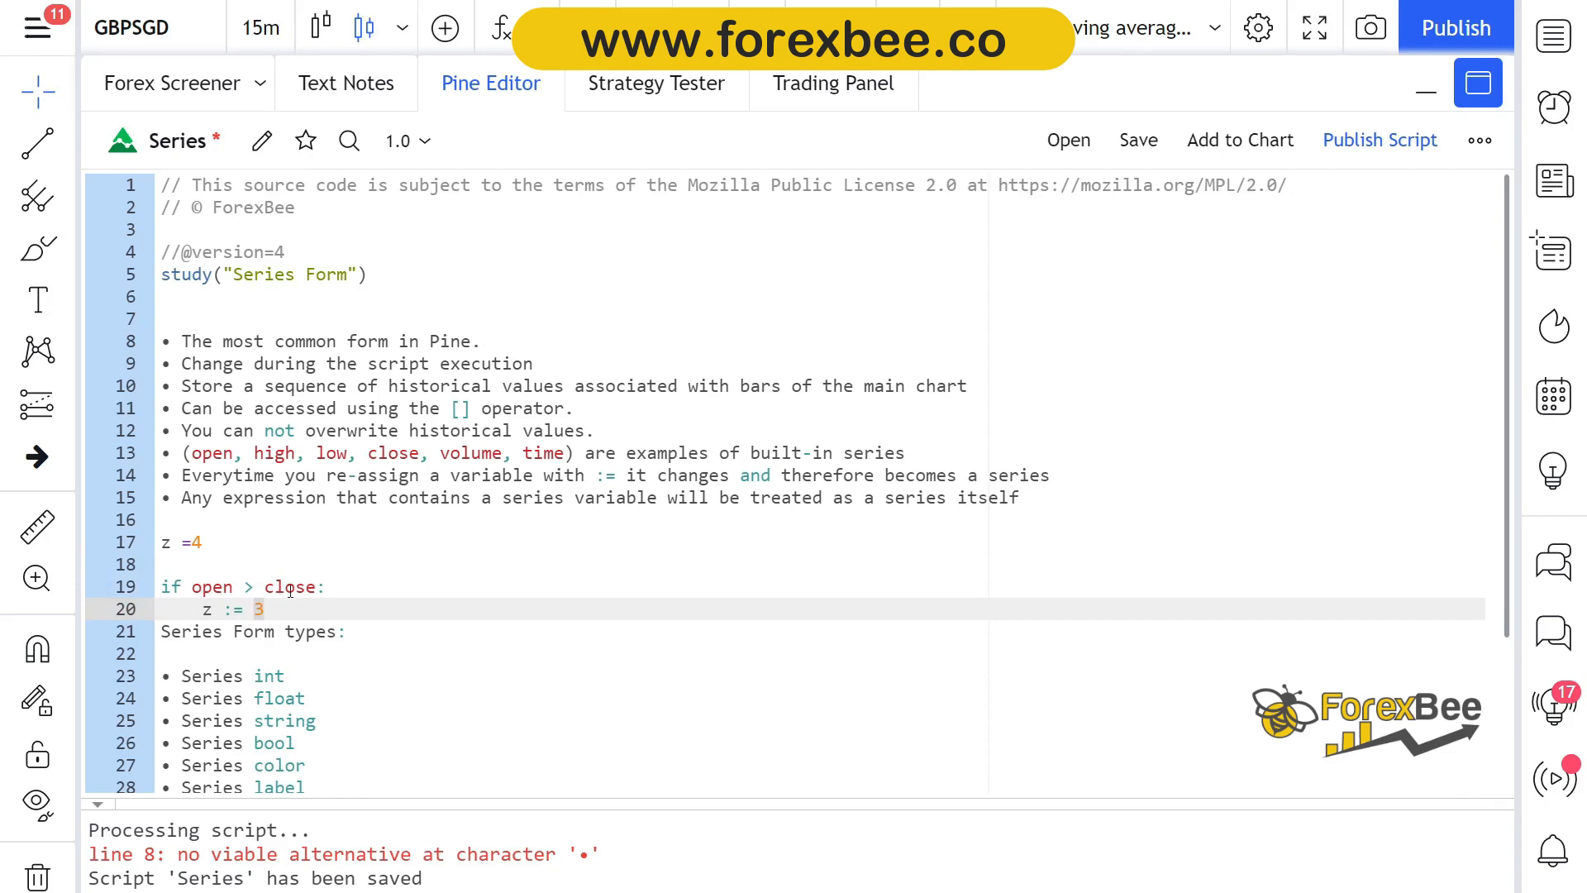
{"action": "mouse_move", "coordinate": [293, 587]}
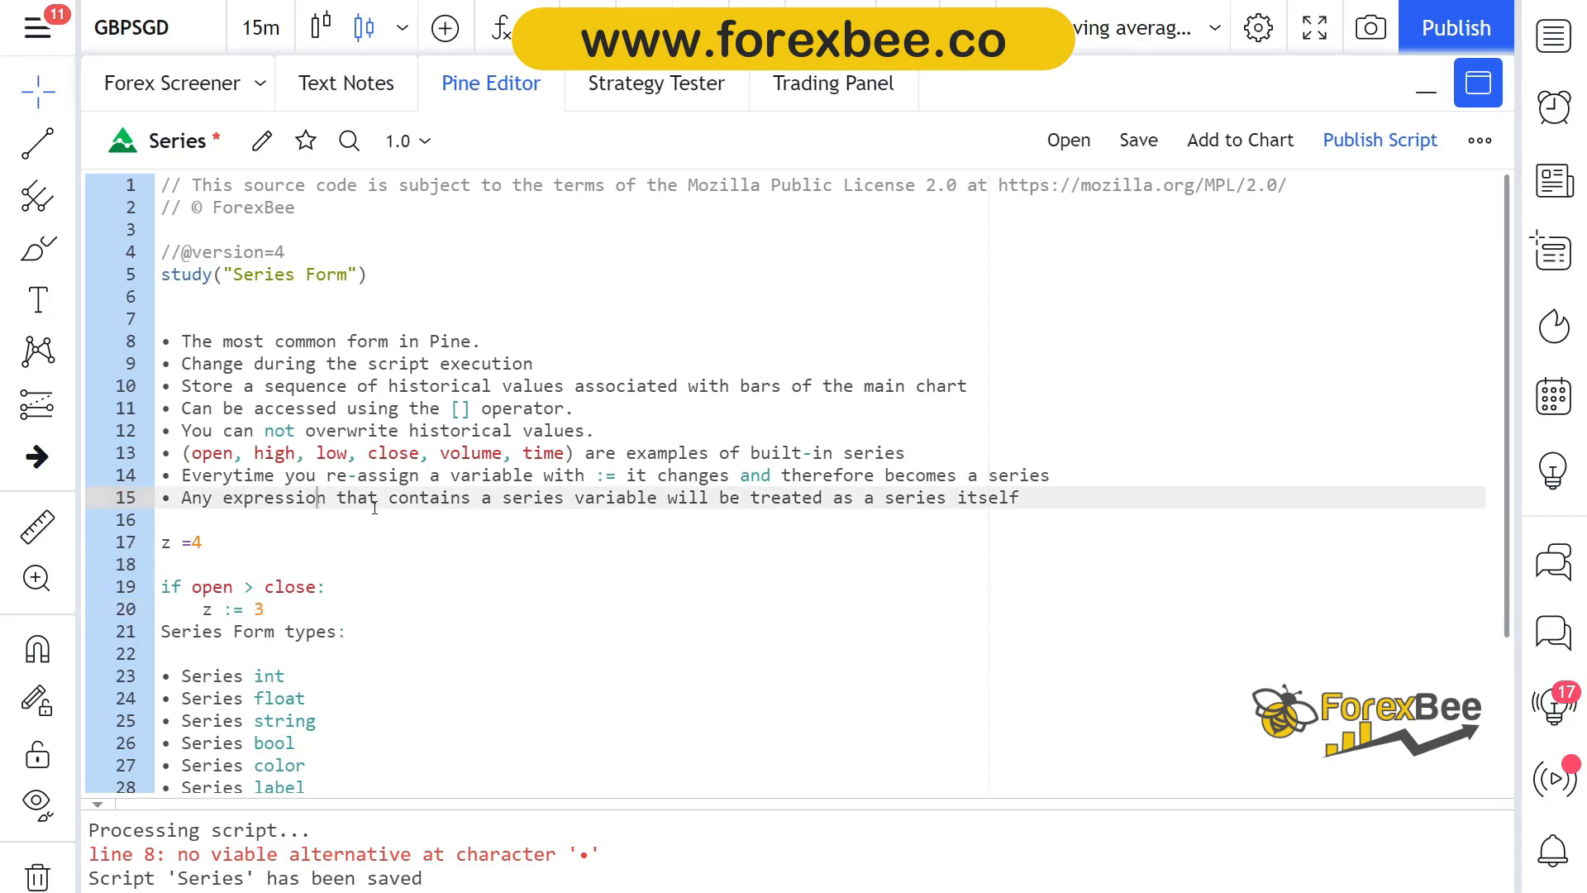
{"action": "double_click", "coordinate": [763, 497]}
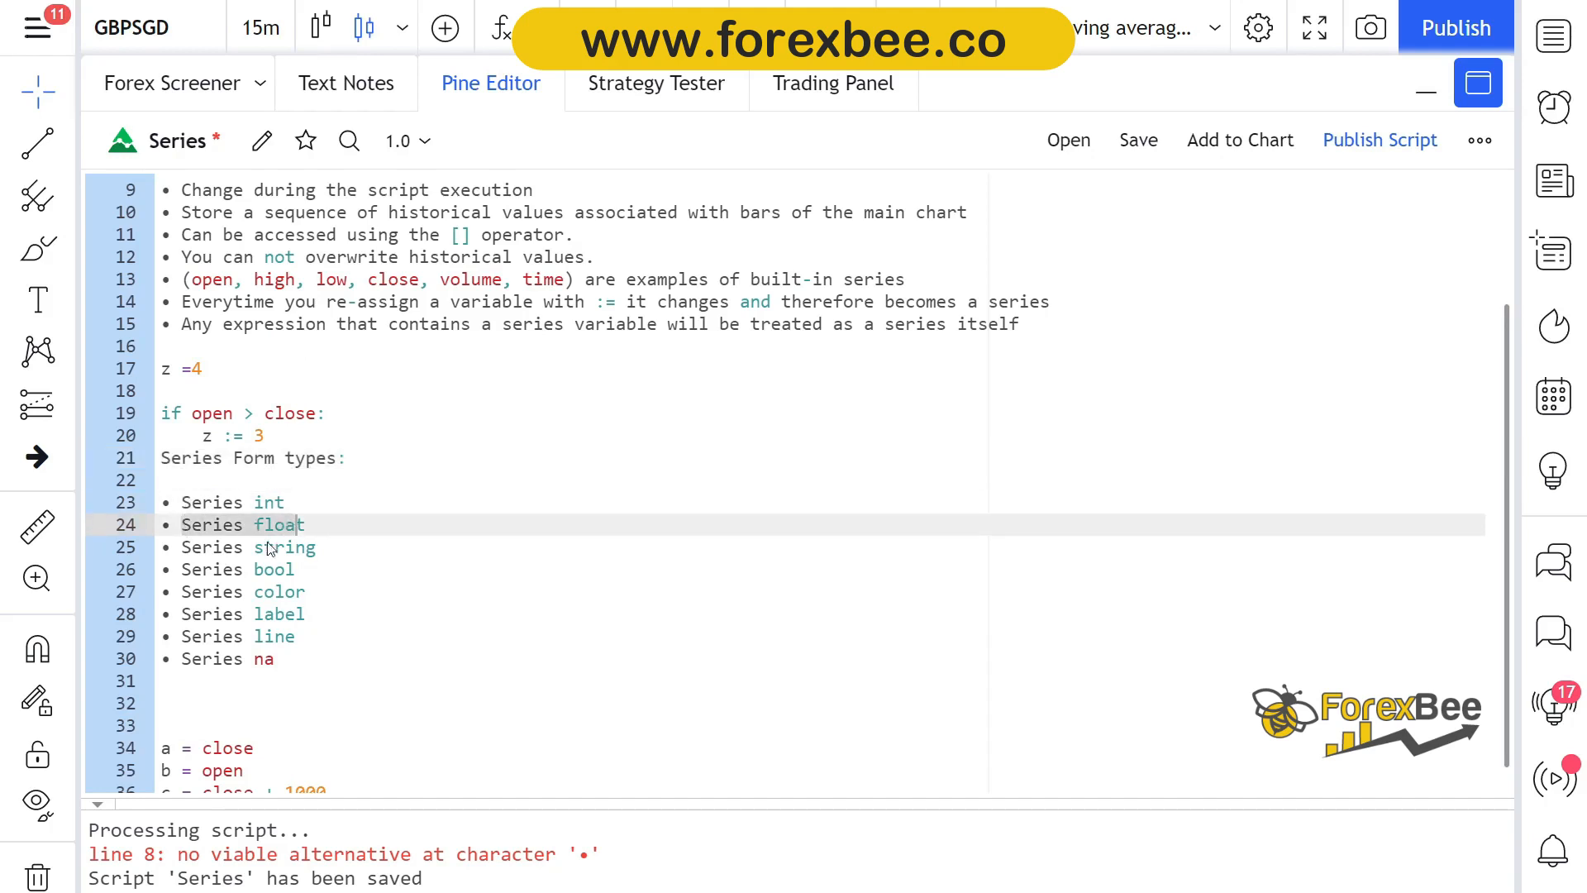
{"action": "left_click", "coordinate": [202, 548]}
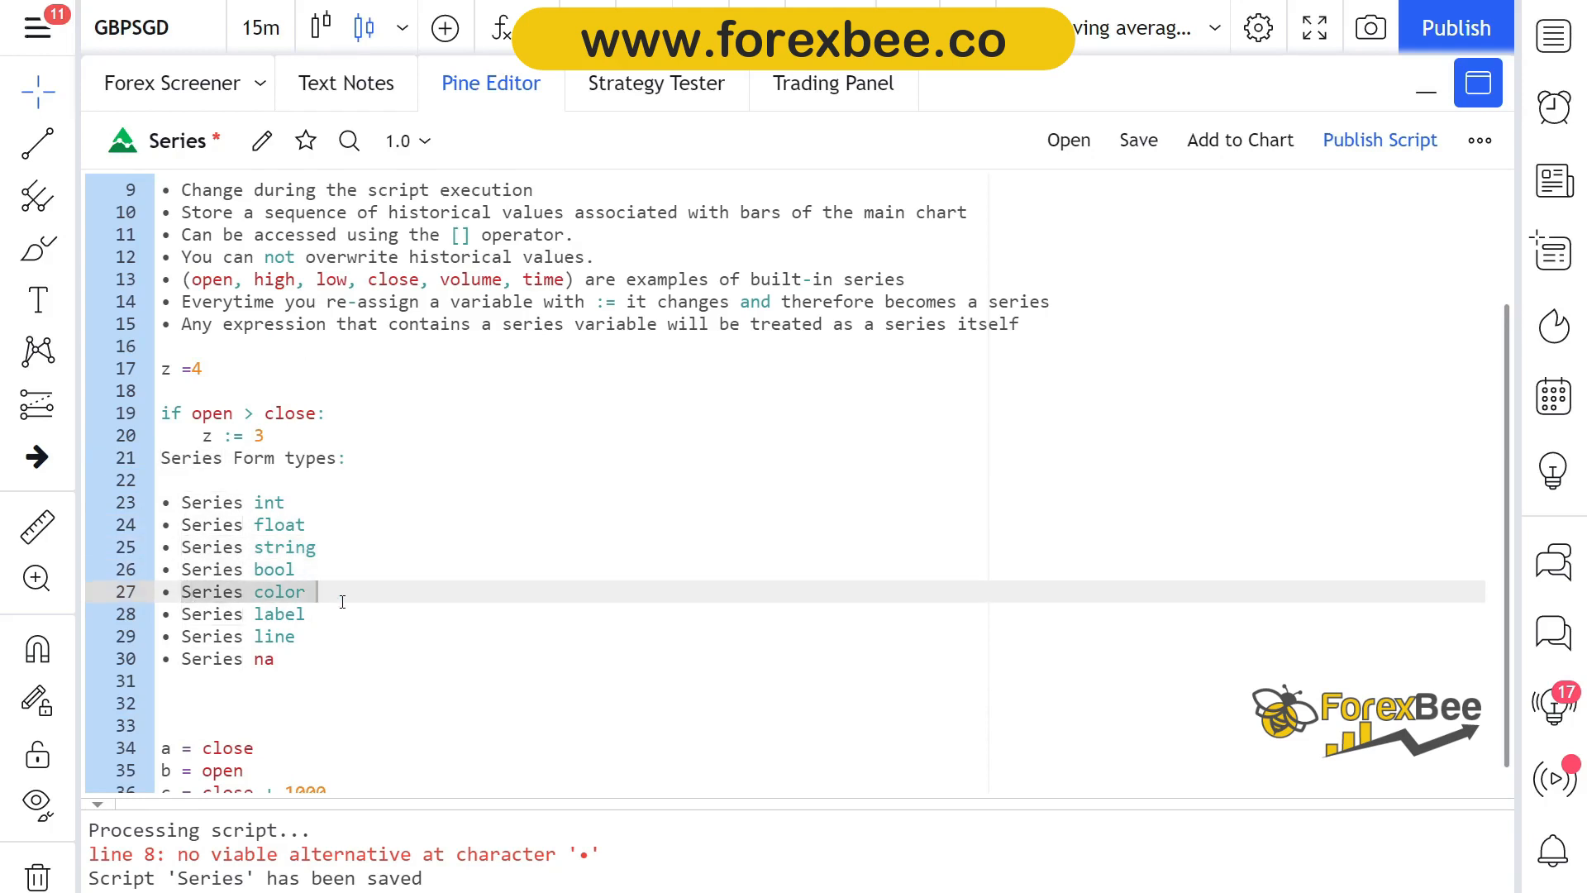
{"action": "left_click", "coordinate": [243, 613]}
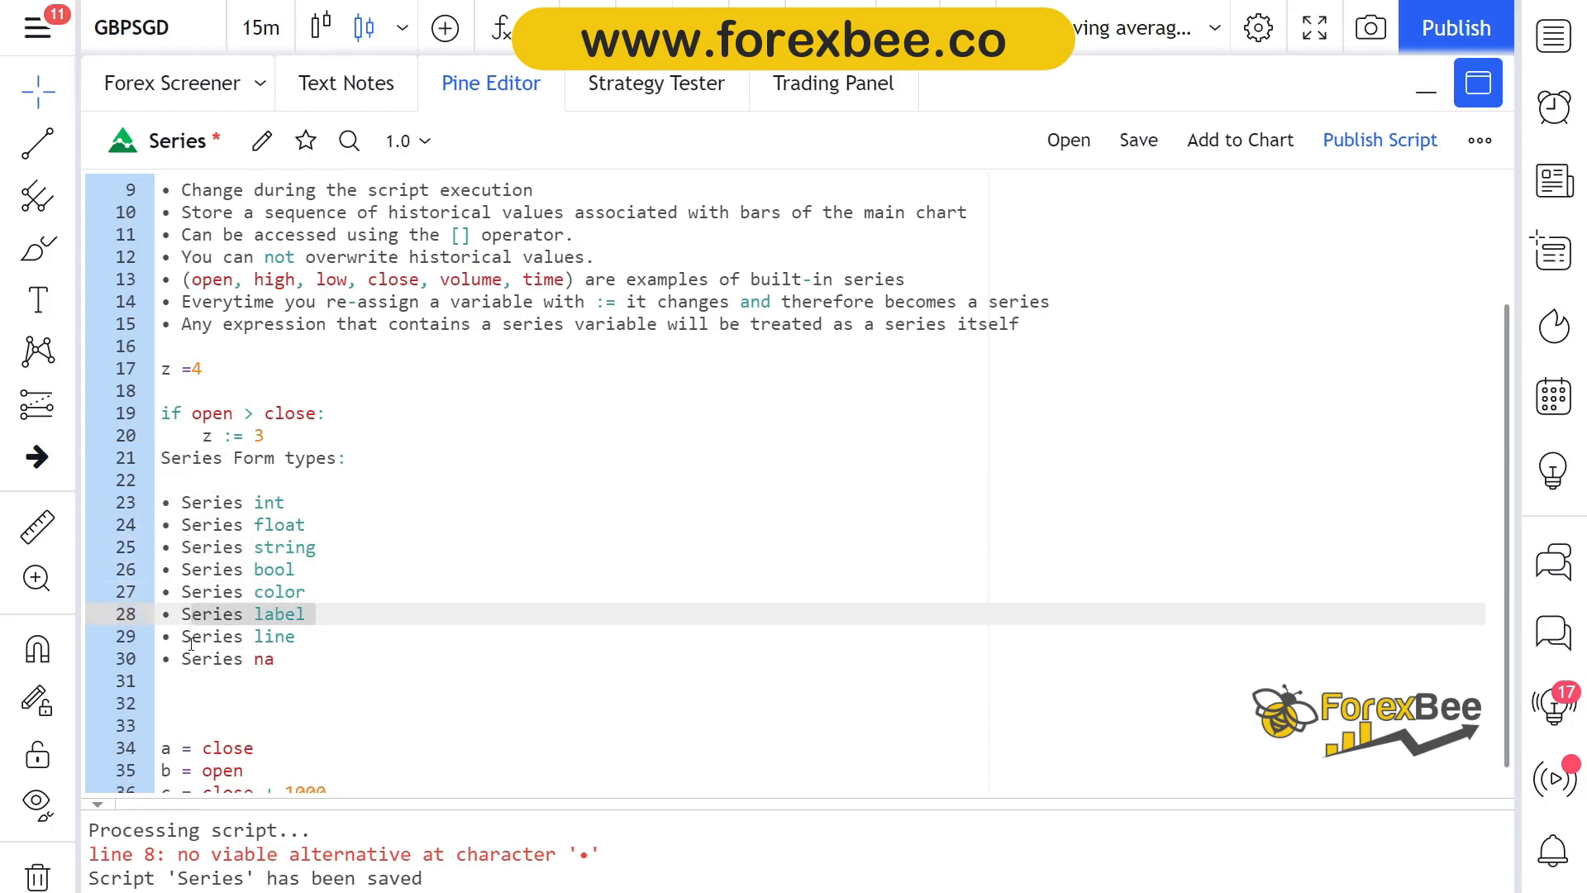
{"action": "left_click", "coordinate": [238, 635]}
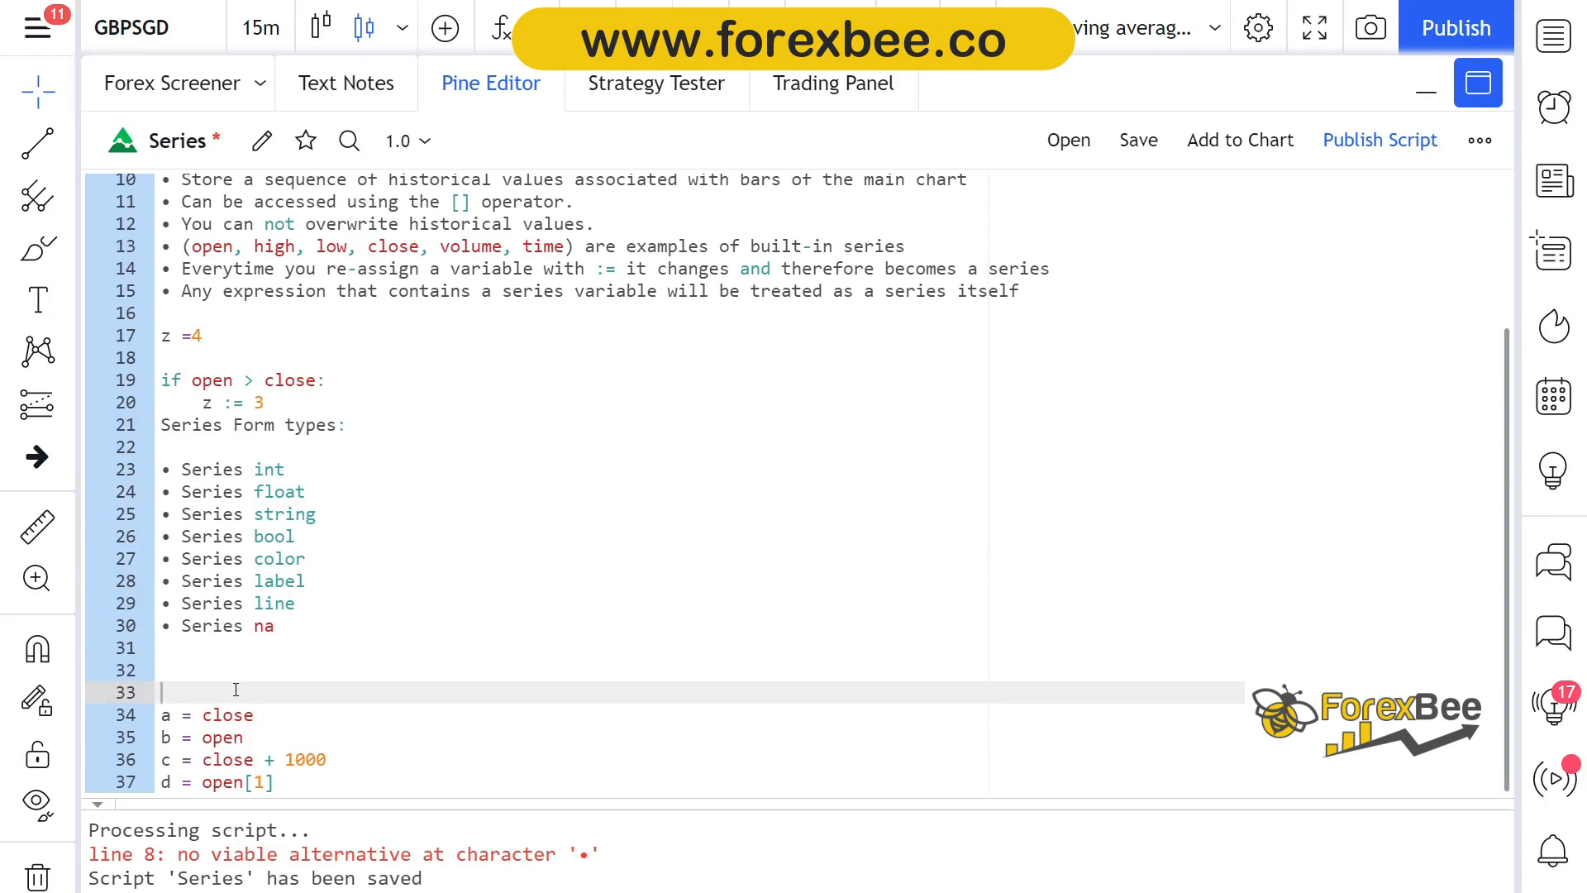
{"action": "mouse_move", "coordinate": [228, 714]}
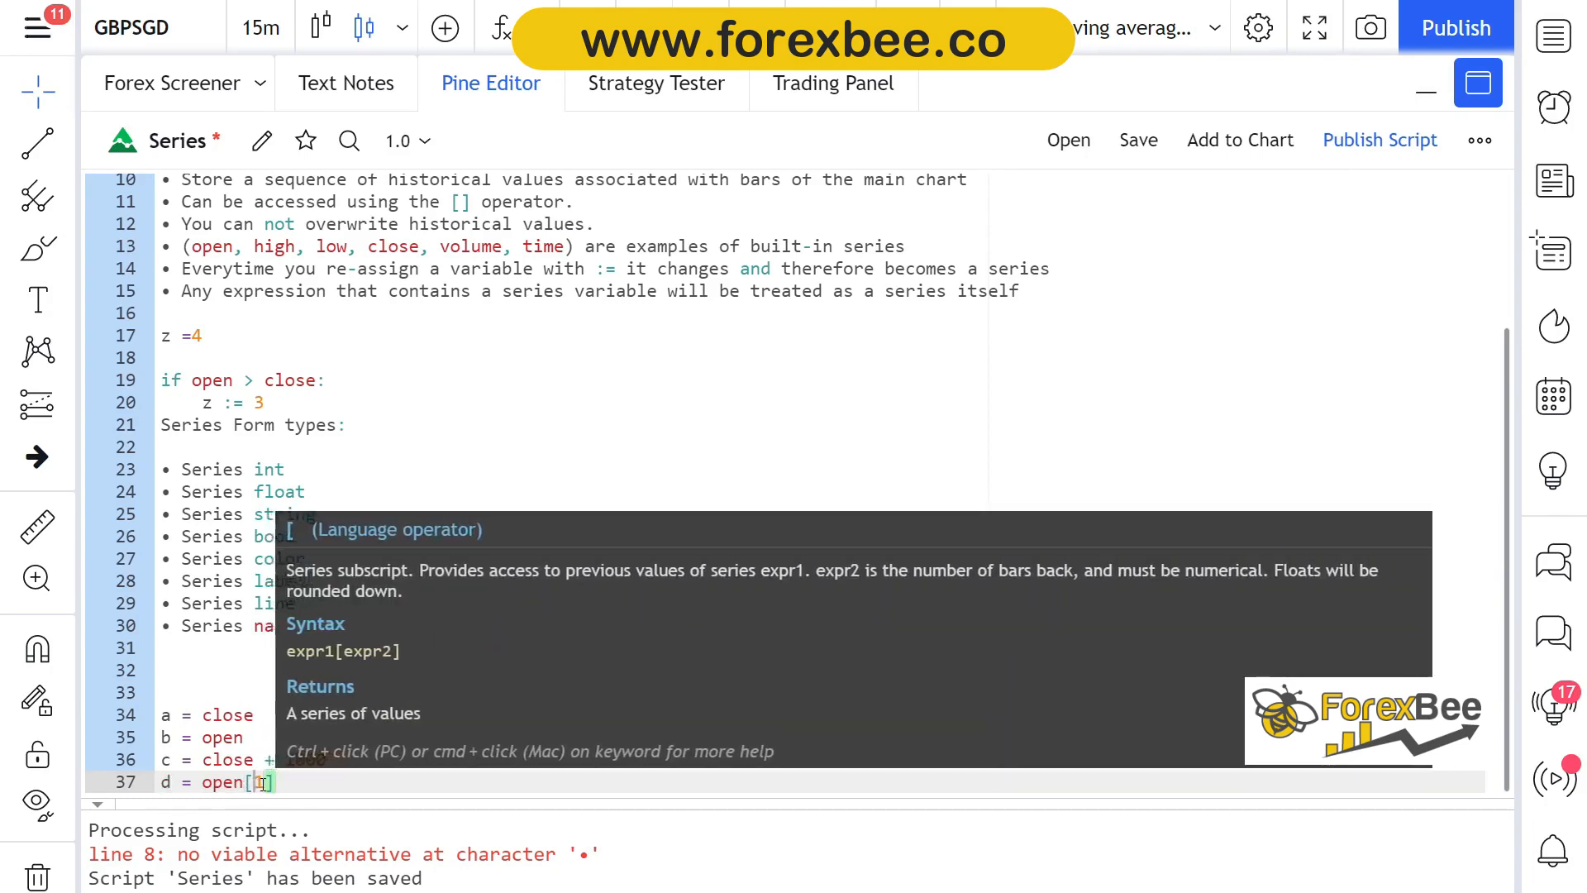
{"action": "type", "text": "1"}
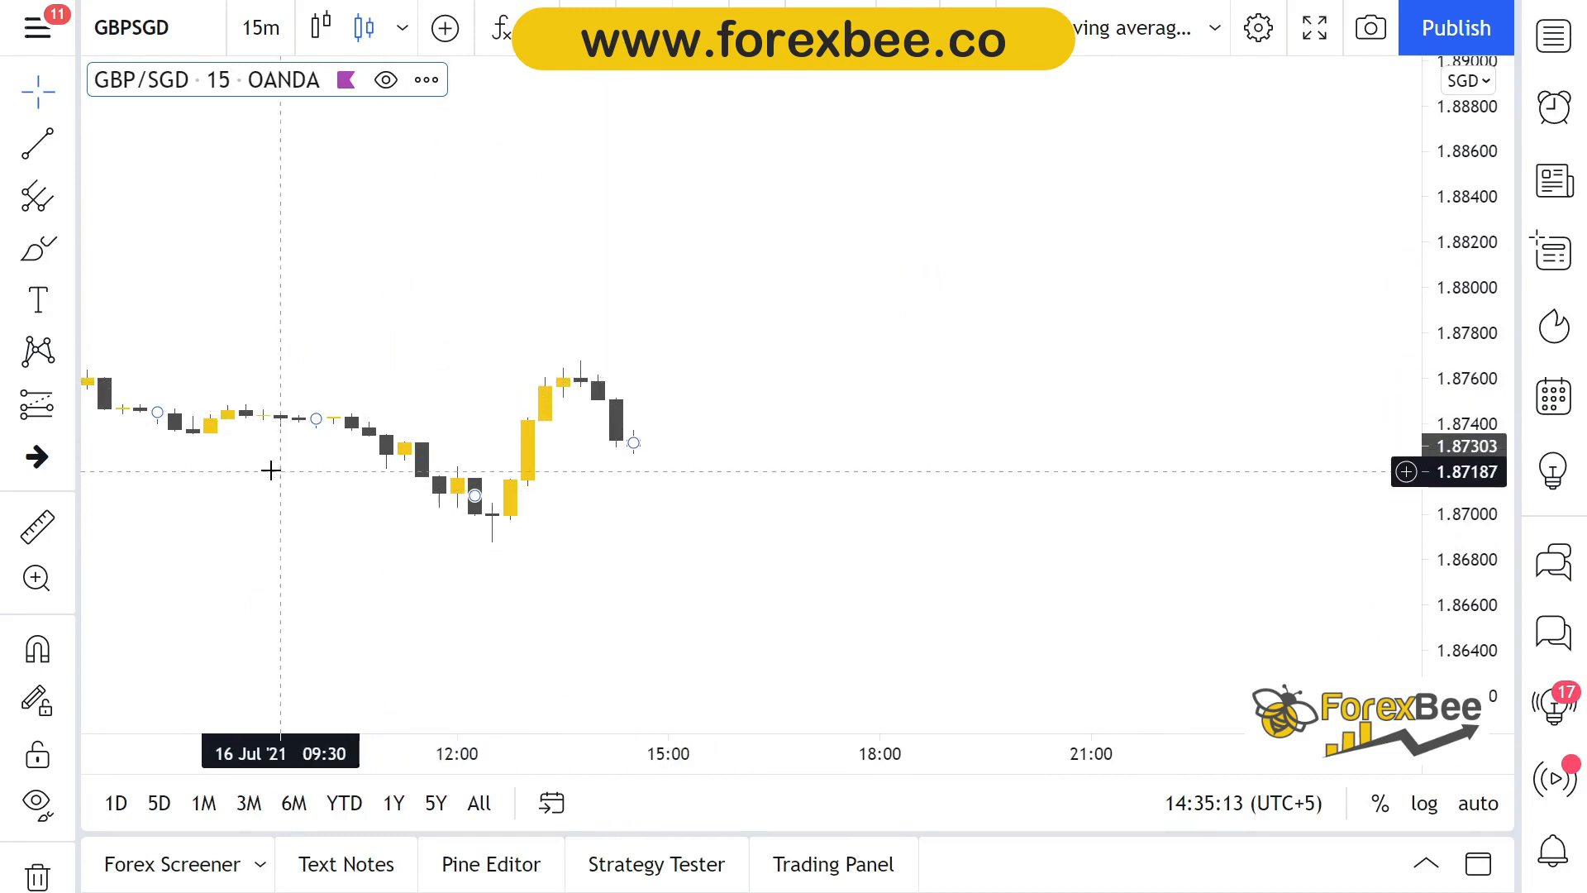
{"action": "mouse_move", "coordinate": [633, 456]}
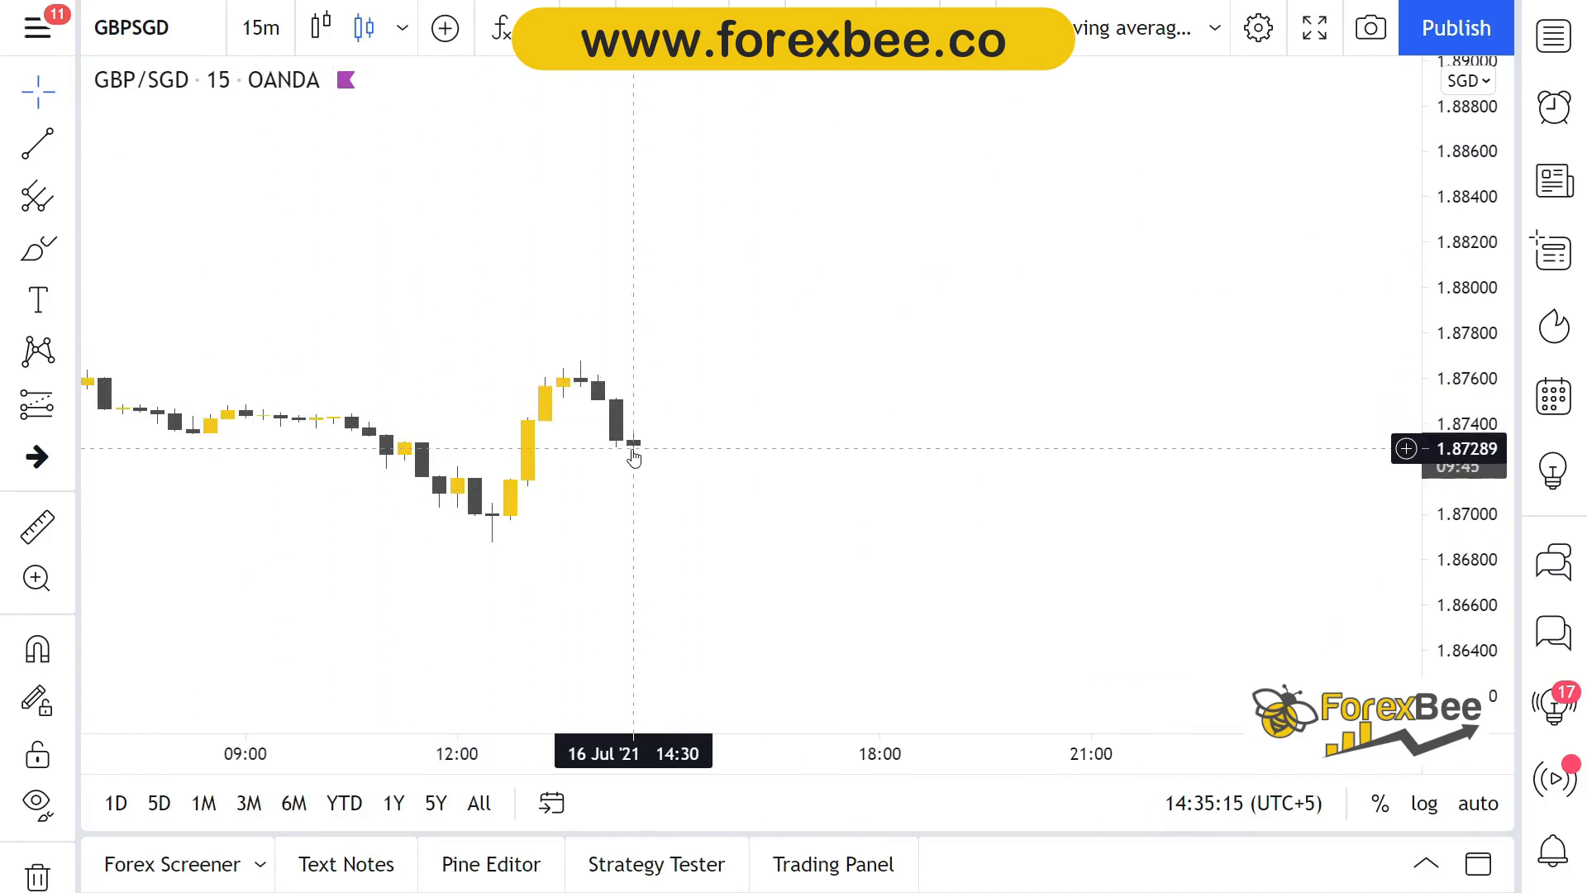
{"action": "mouse_move", "coordinate": [624, 468]}
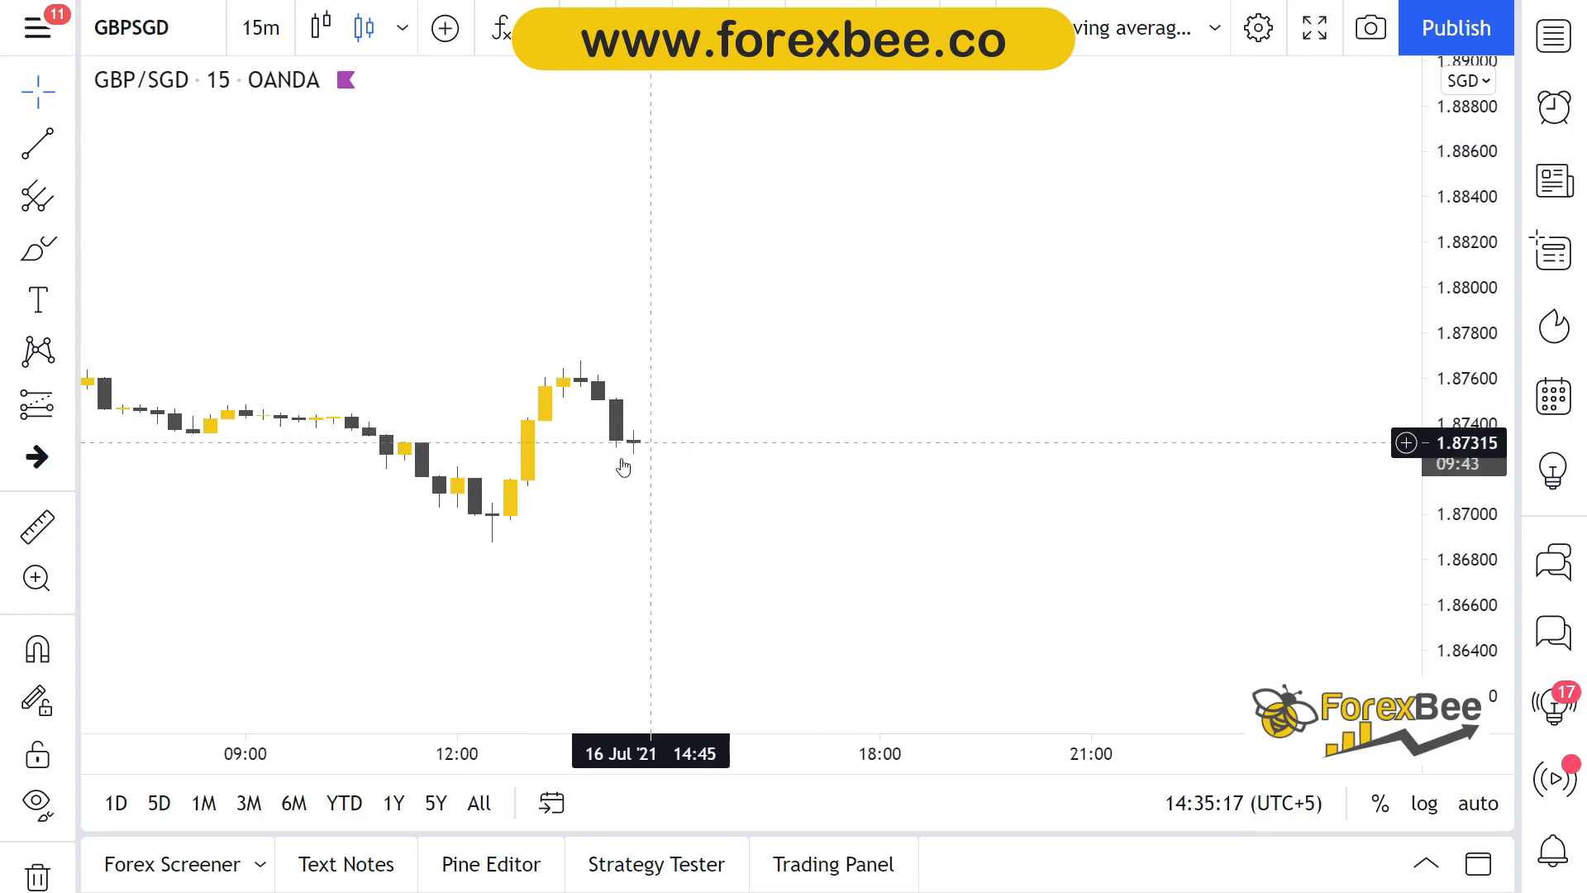
{"action": "mouse_move", "coordinate": [593, 423]}
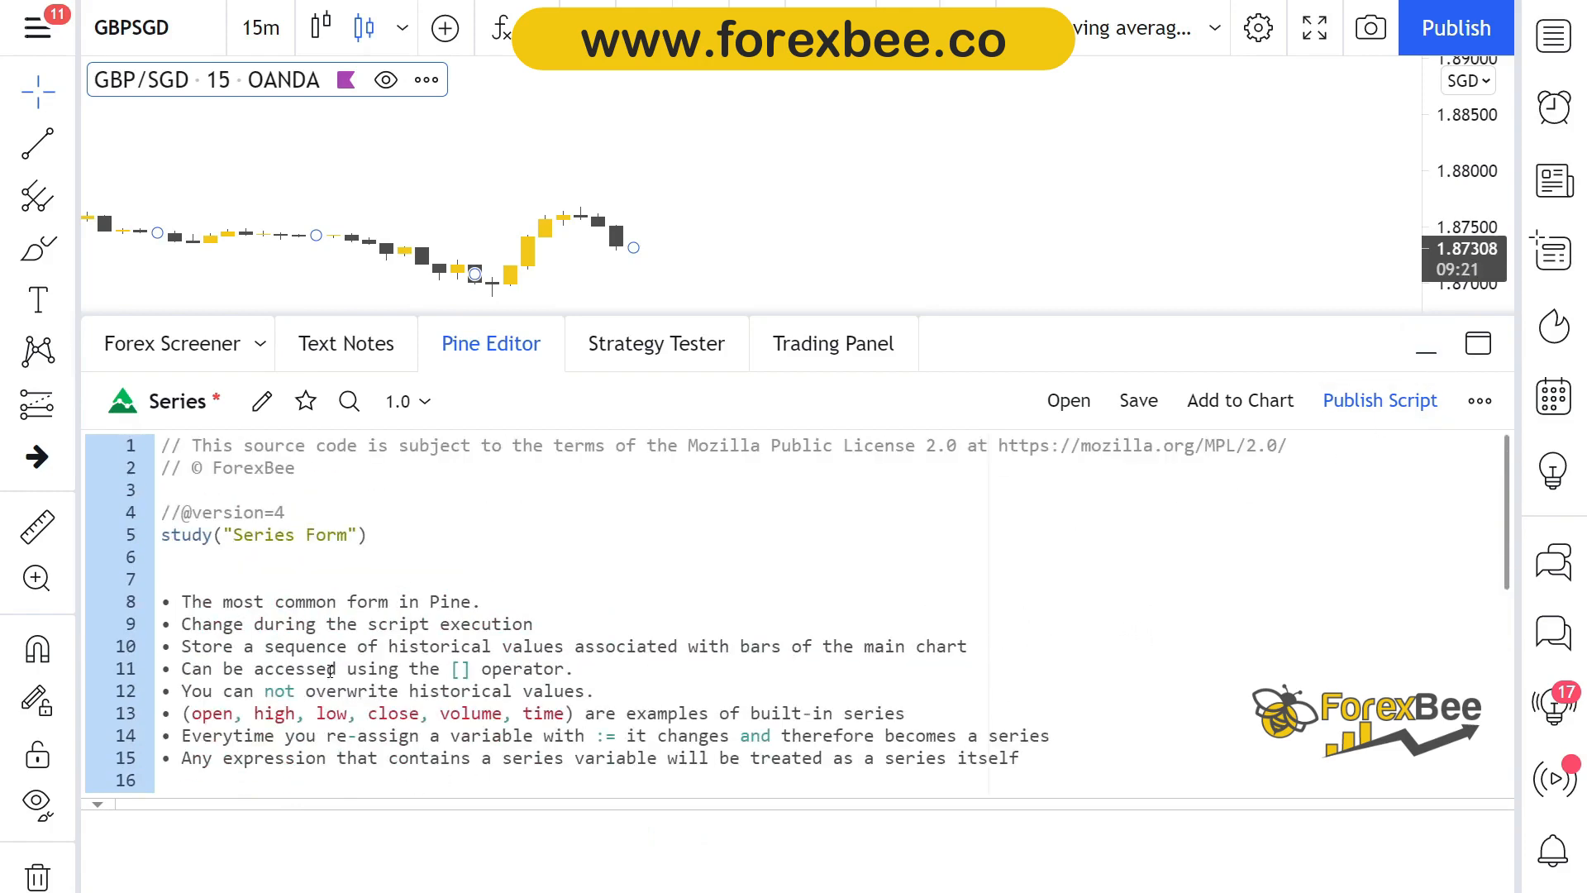
Step: Scroll down through the reopened Series Form script under the GBP/SGD chart
{"action": "scroll", "scroll_direction": "down", "scroll_amount": 3}
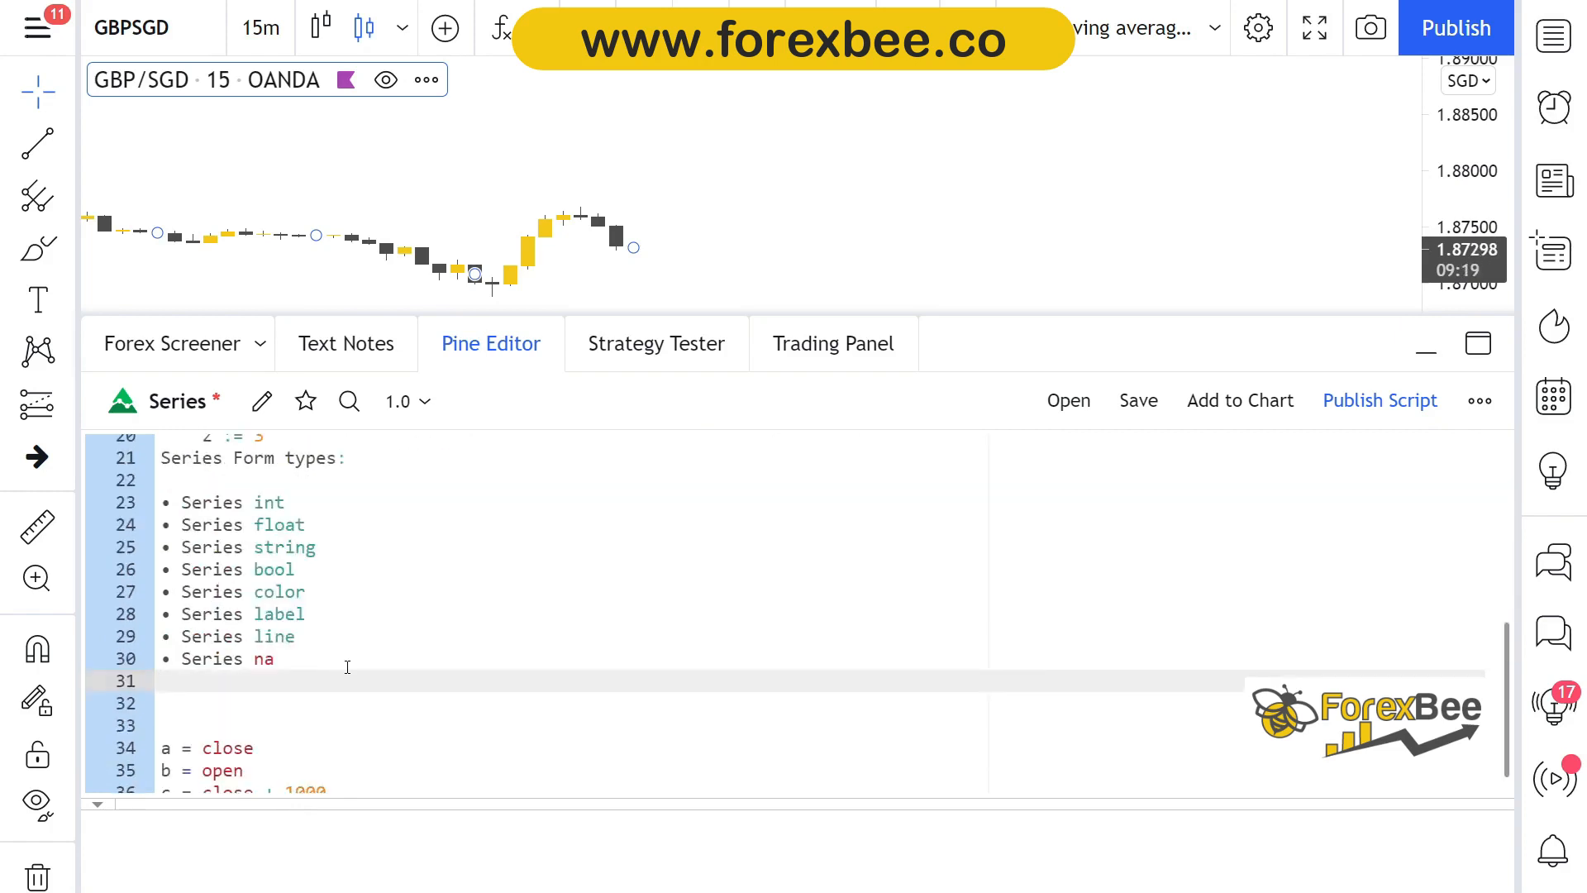